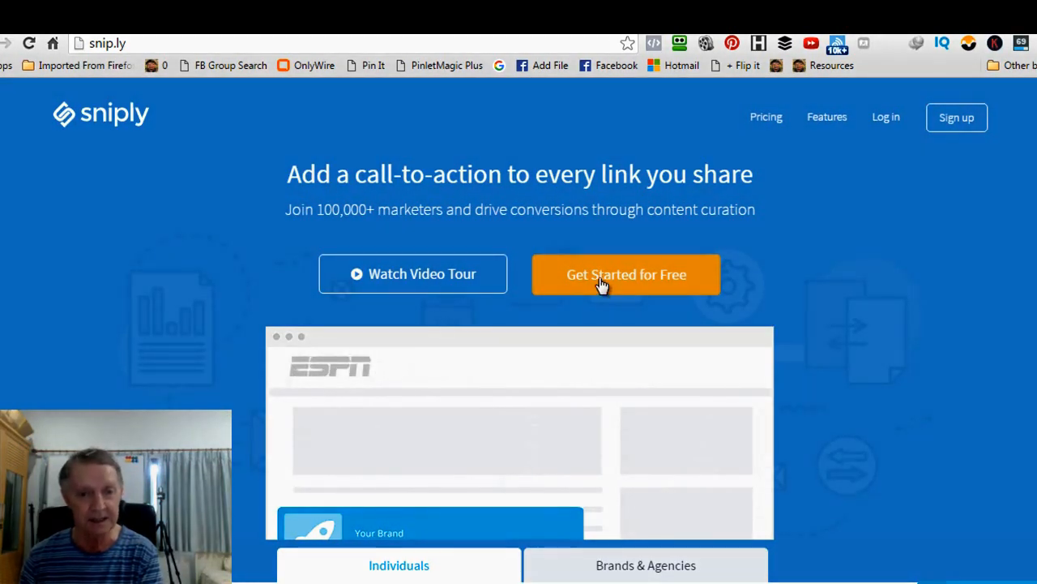
Step: Sign in to Sniply with the Twitter login option
click(626, 273)
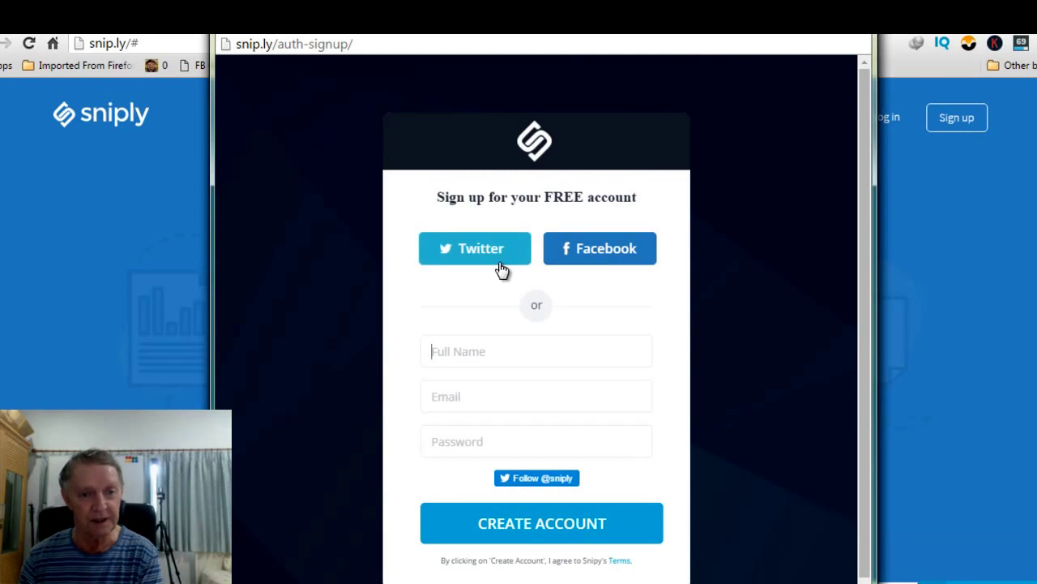
mouse_move(502, 501)
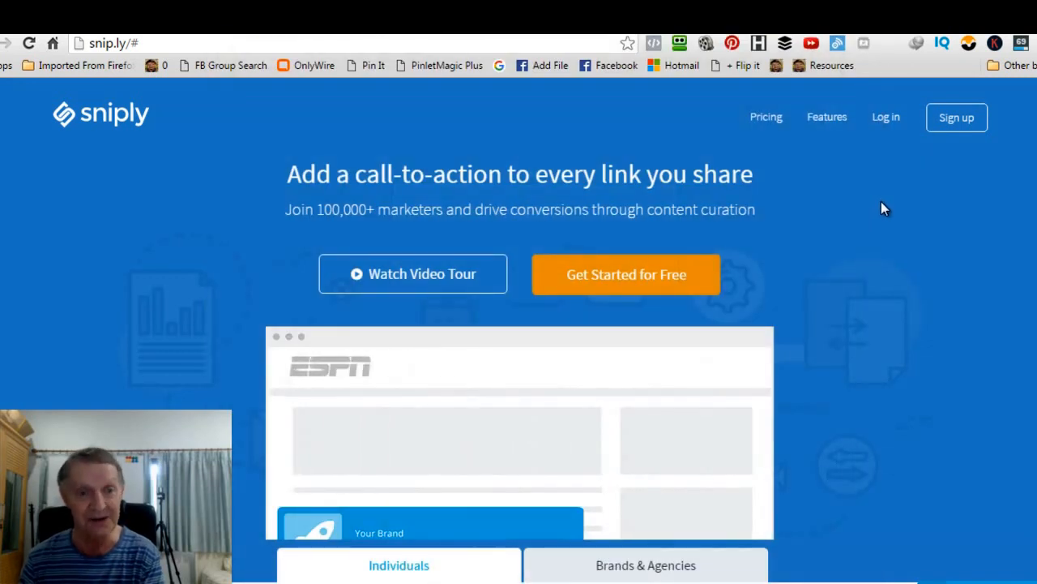
mouse_move(886, 117)
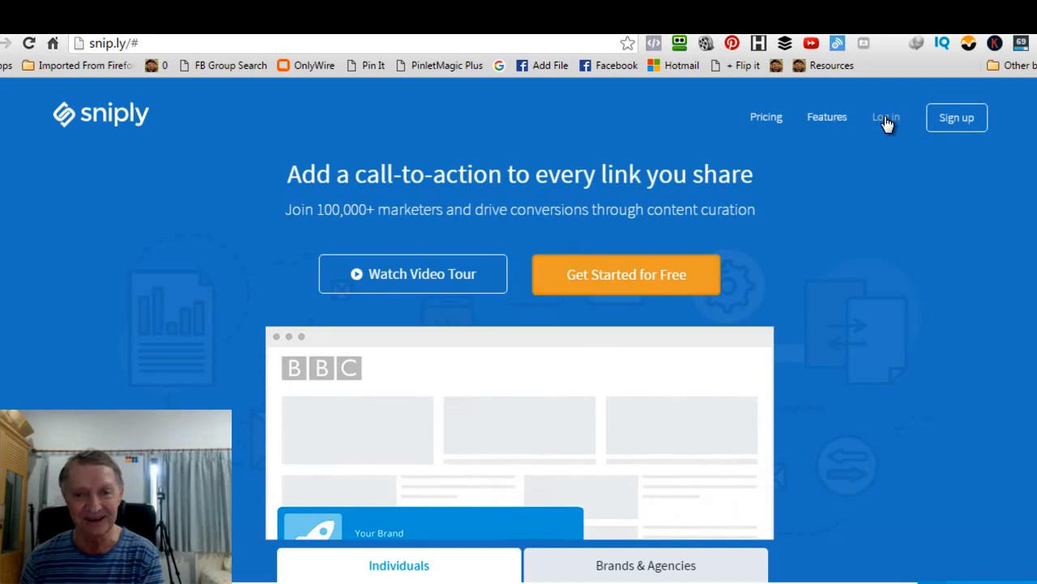
click(885, 116)
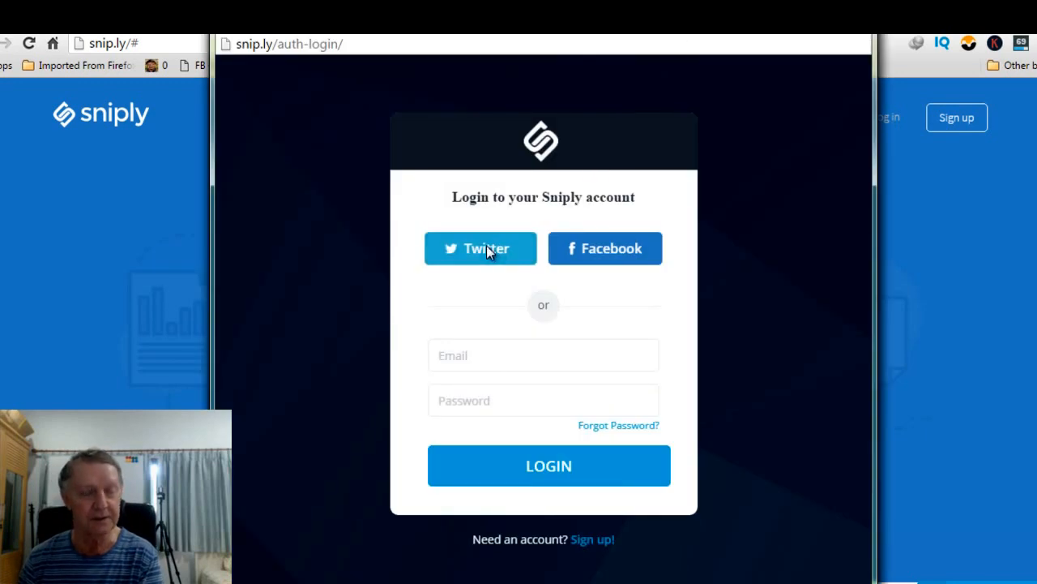
click(479, 248)
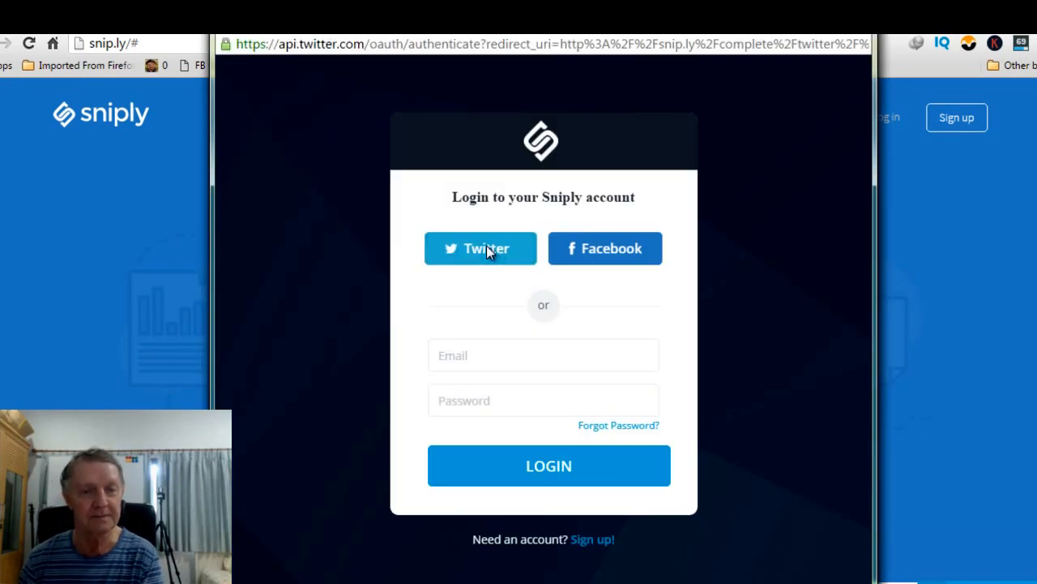
click(480, 248)
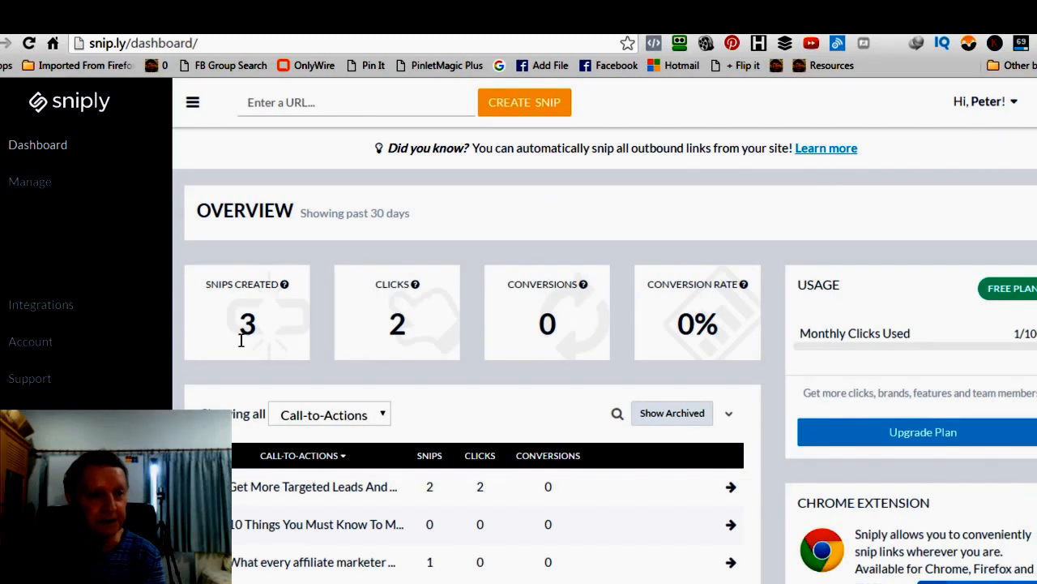
mouse_move(916, 108)
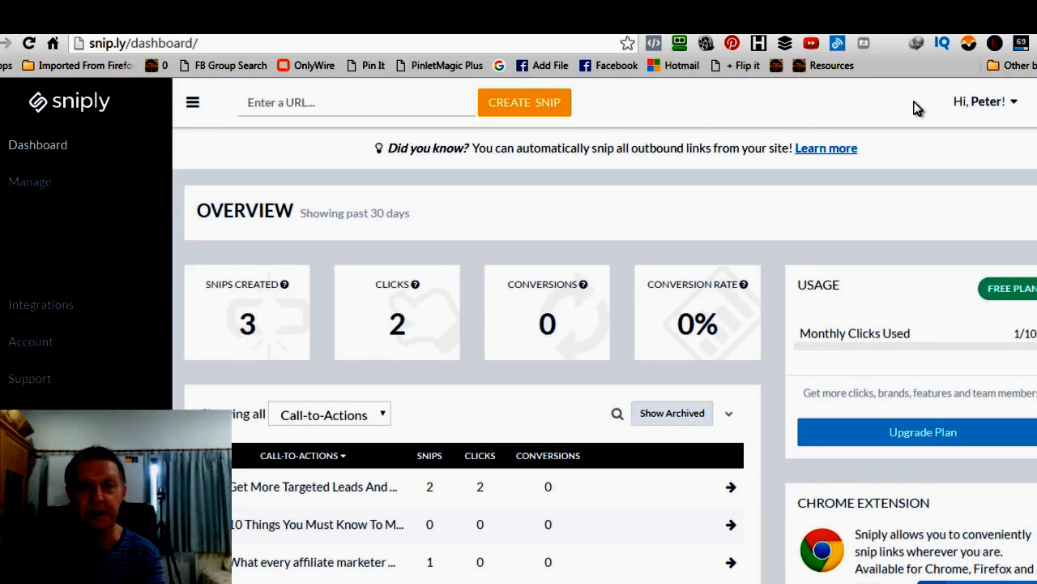
mouse_move(891, 113)
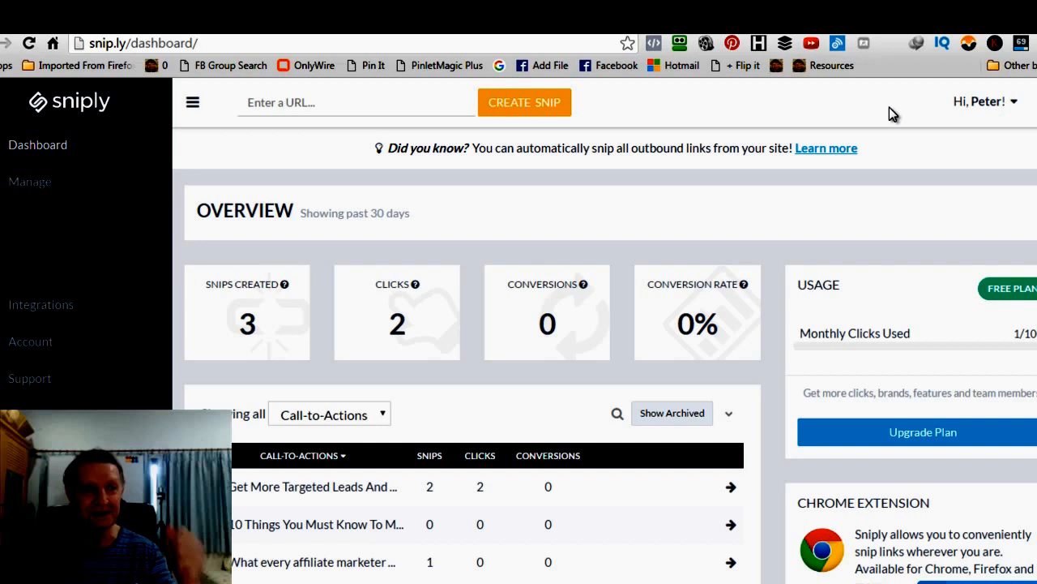
mouse_move(883, 116)
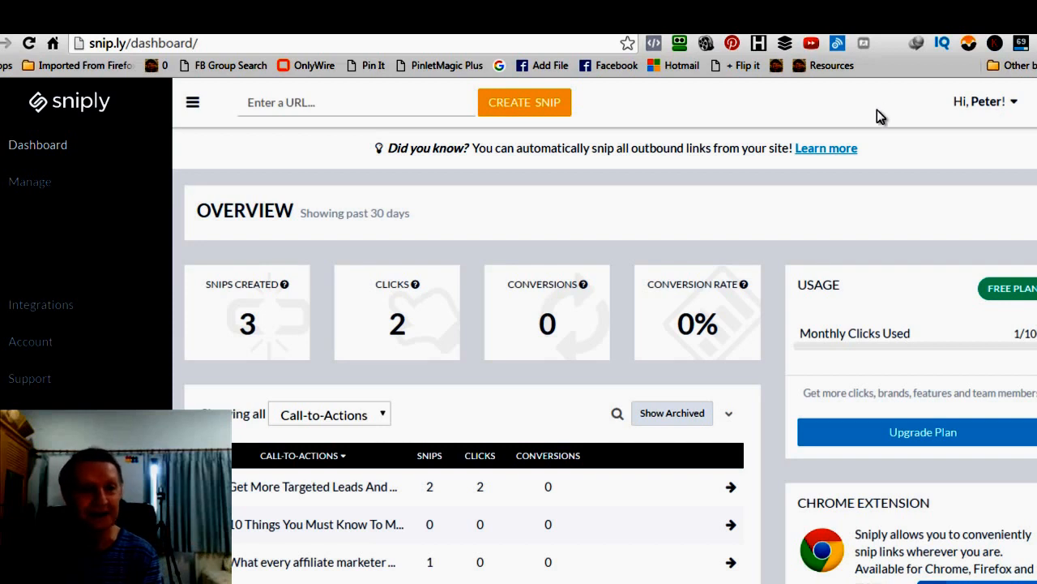
mouse_move(770, 124)
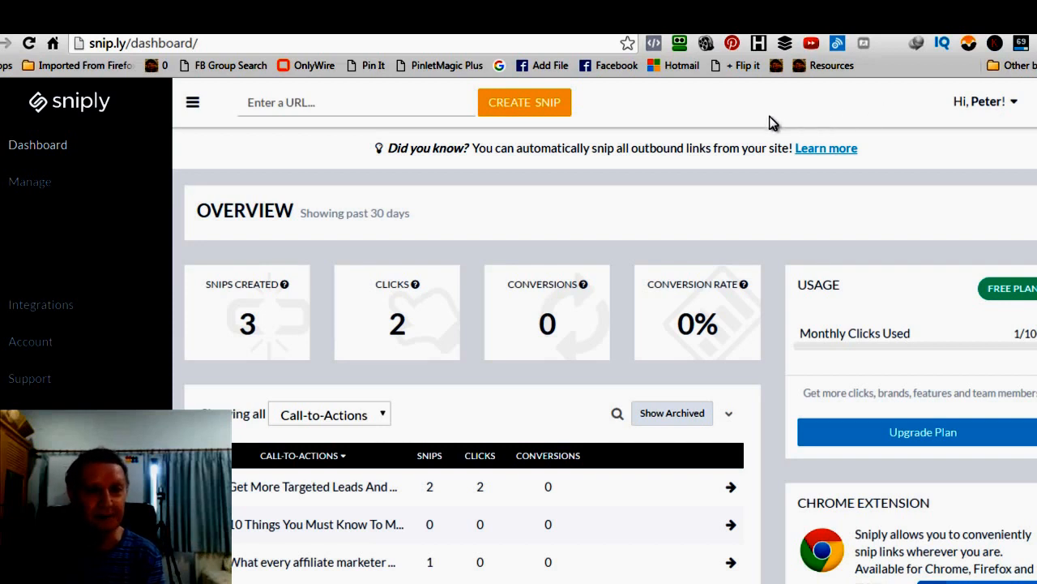
mouse_move(637, 127)
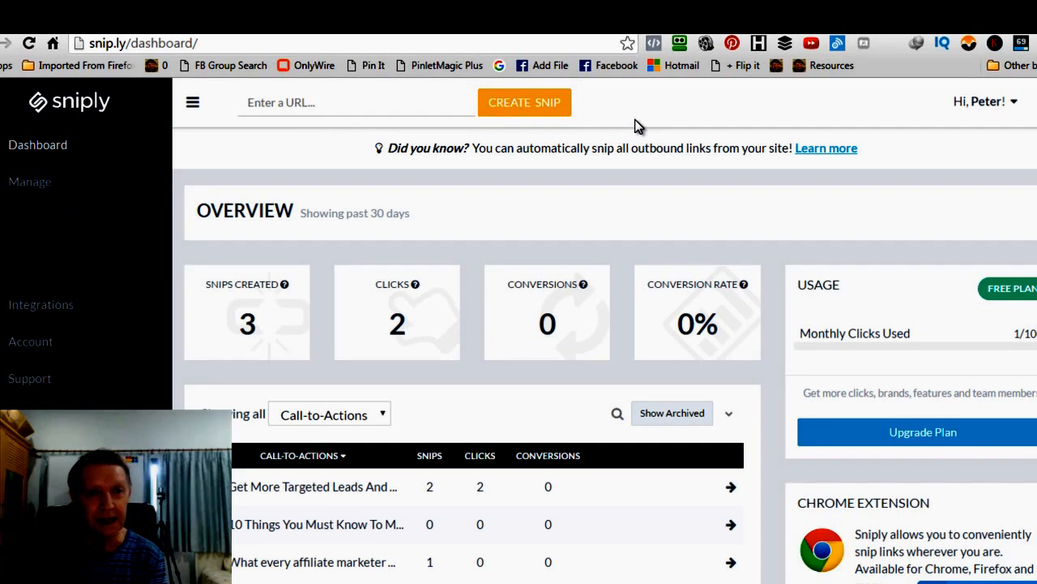
Step: Expand Manage in the sidebar and scroll down to the Chrome Extension panel
click(30, 181)
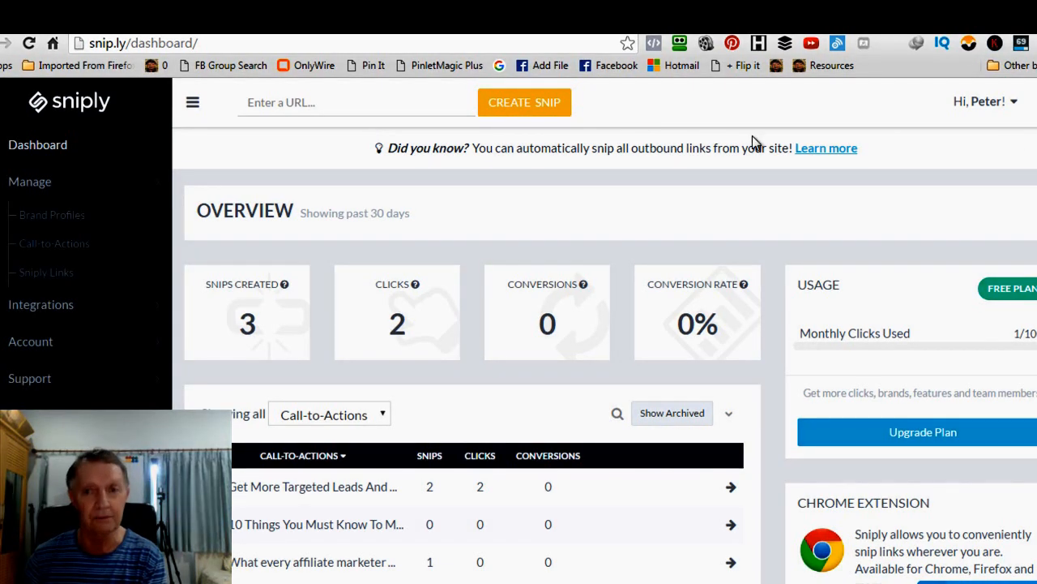
scroll(down, 3)
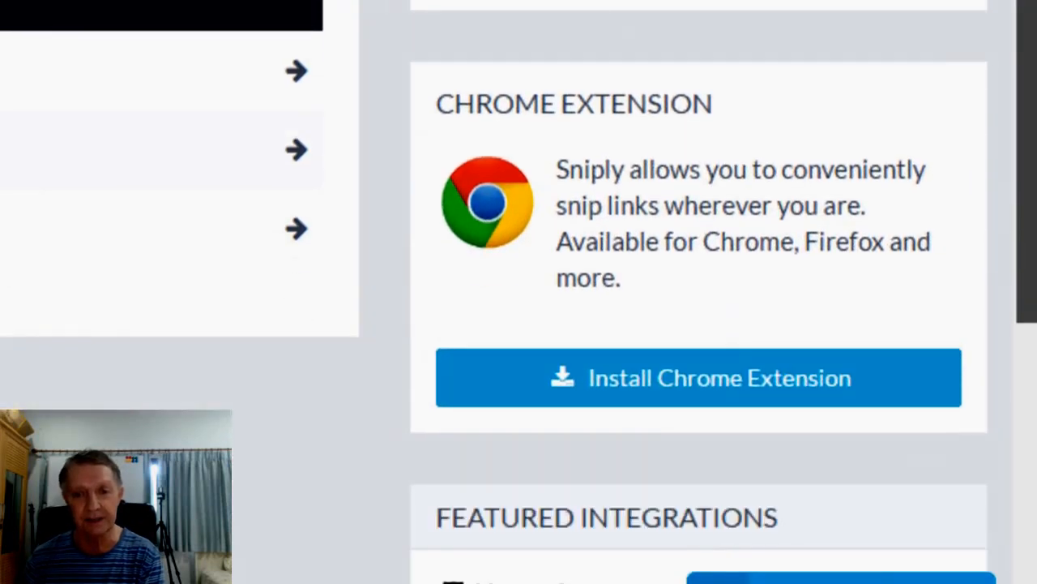
scroll(down, 3)
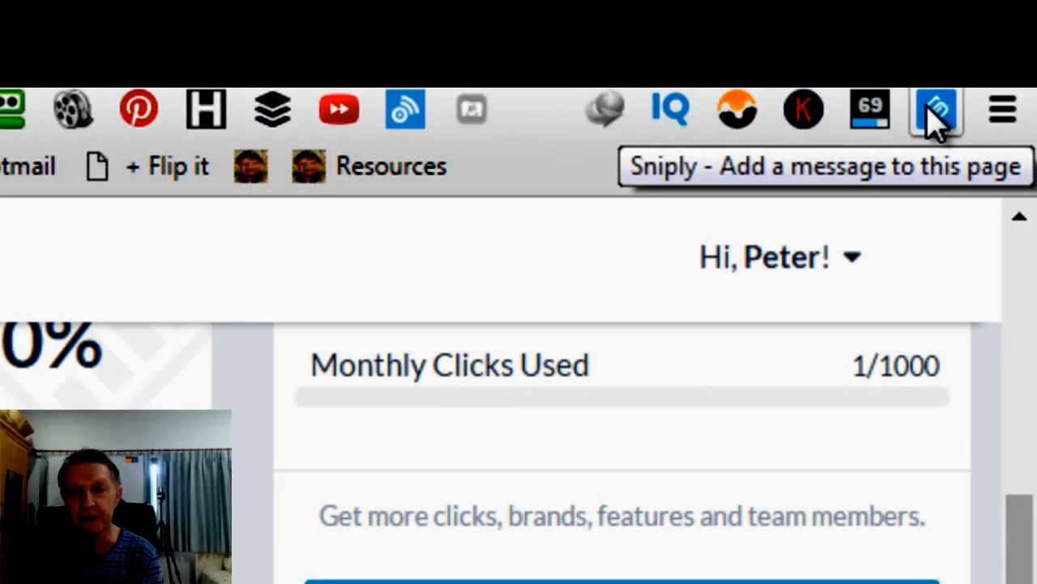
mouse_move(1013, 450)
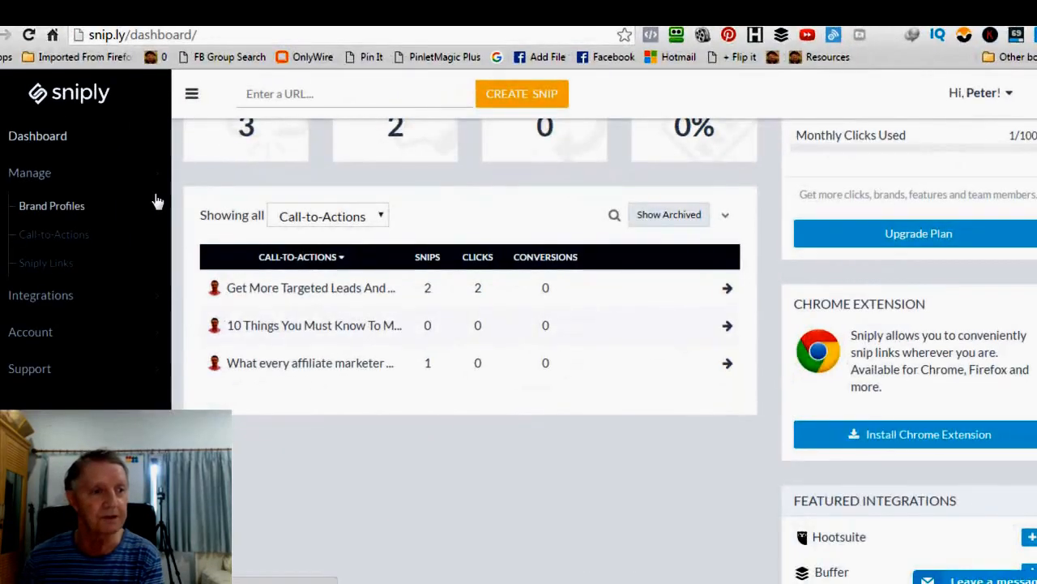
Step: Open Brand Profiles, try adding a brand, and dismiss the upgrade offer
click(51, 206)
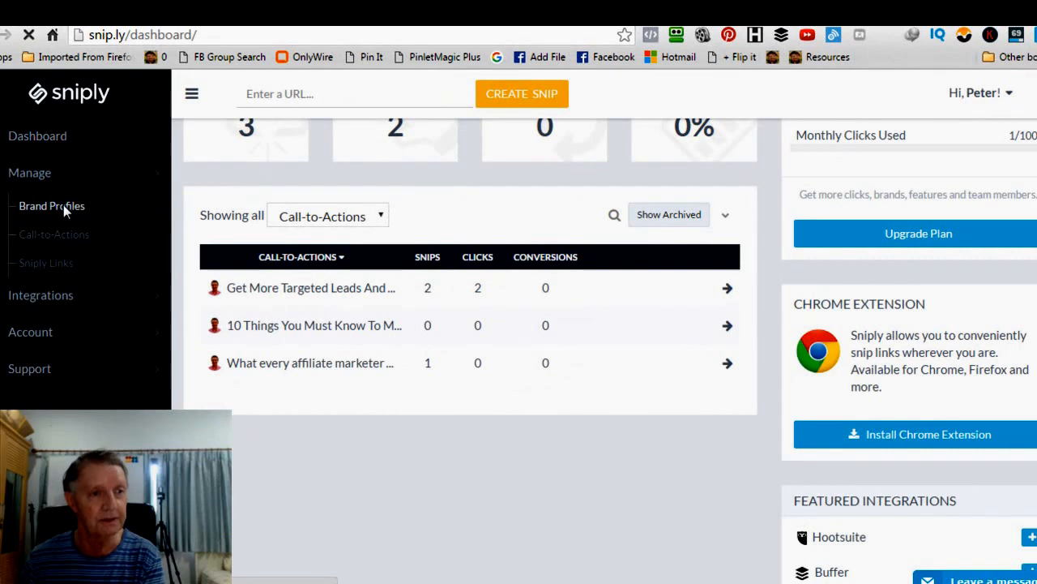
click(51, 205)
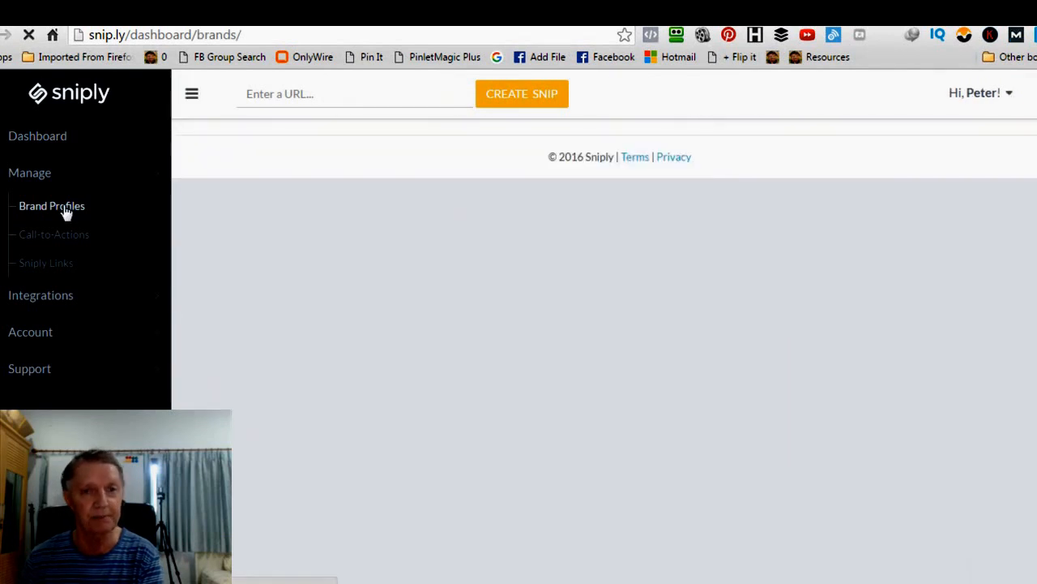
click(52, 205)
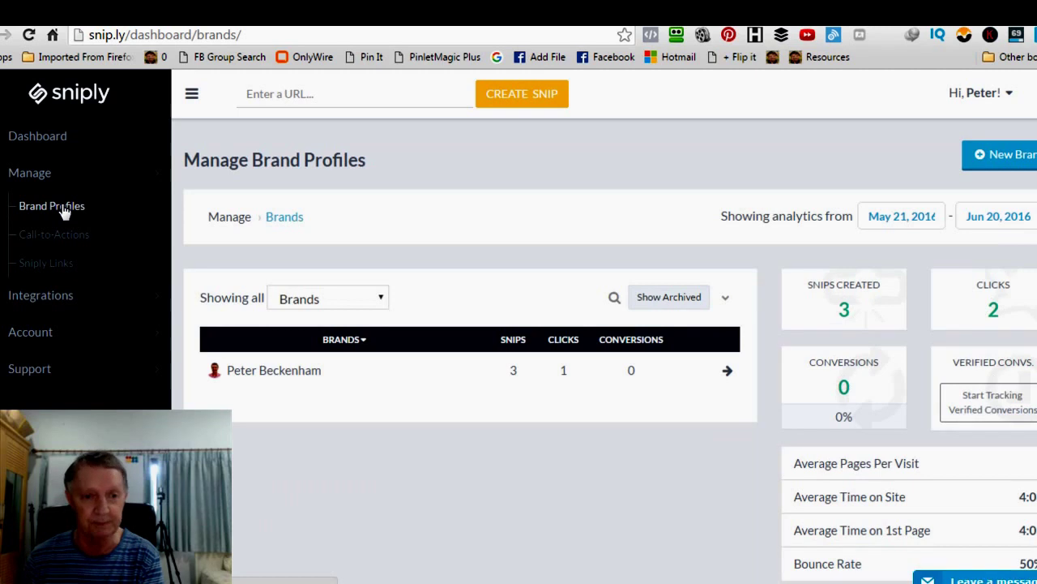
mouse_move(867, 152)
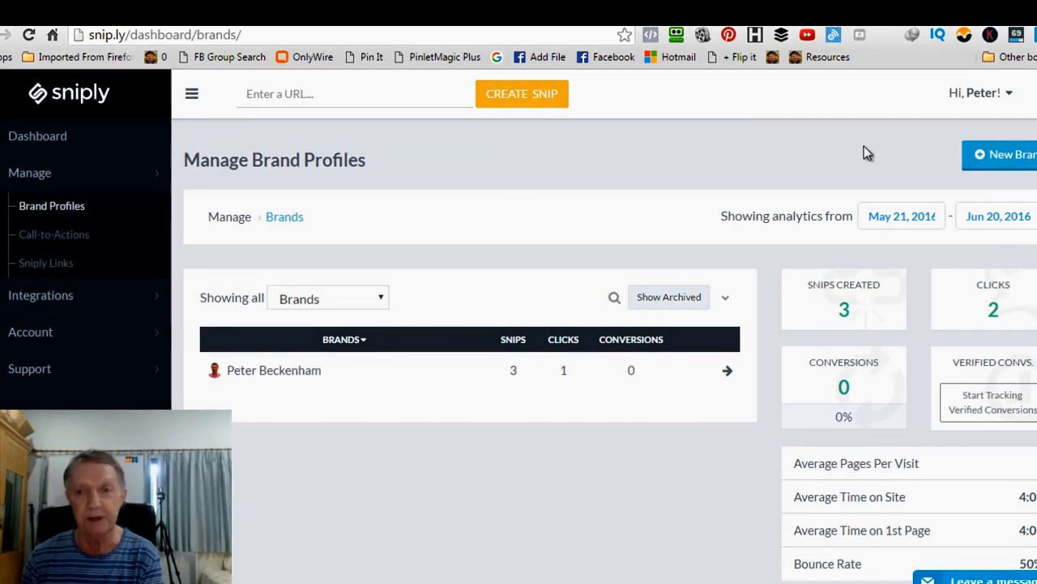
click(1005, 154)
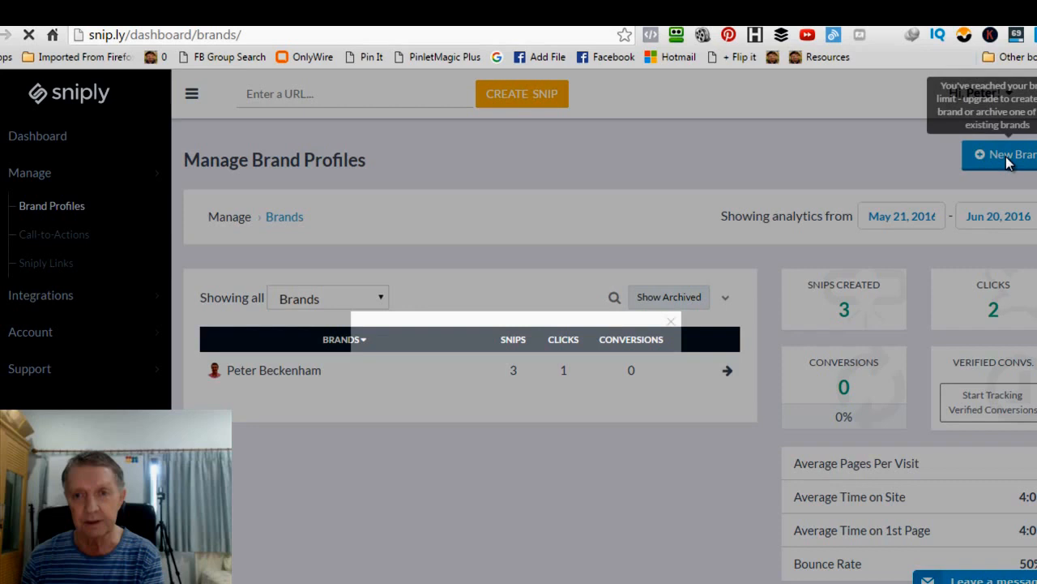
click(1005, 154)
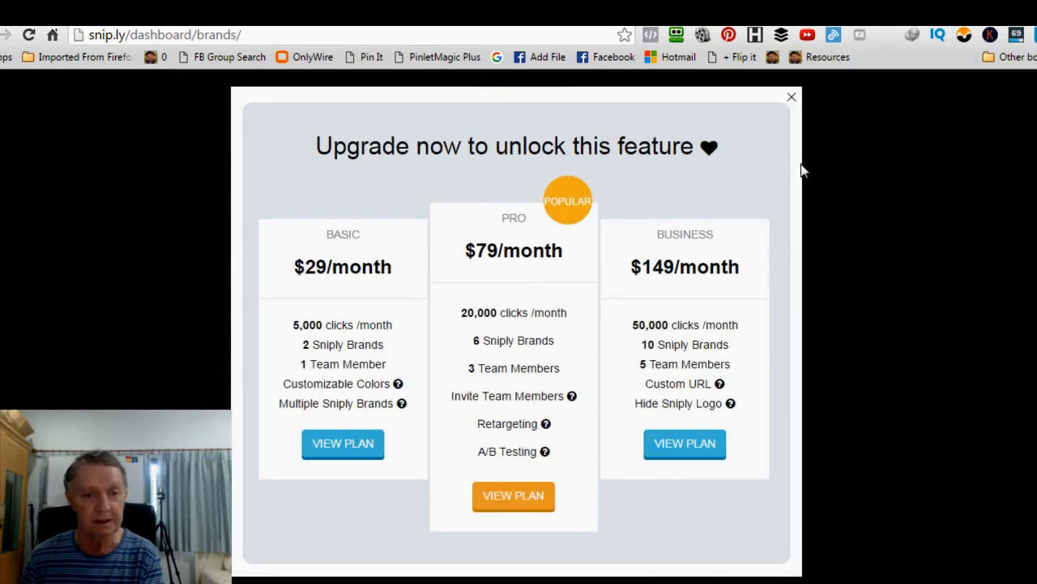
mouse_move(799, 175)
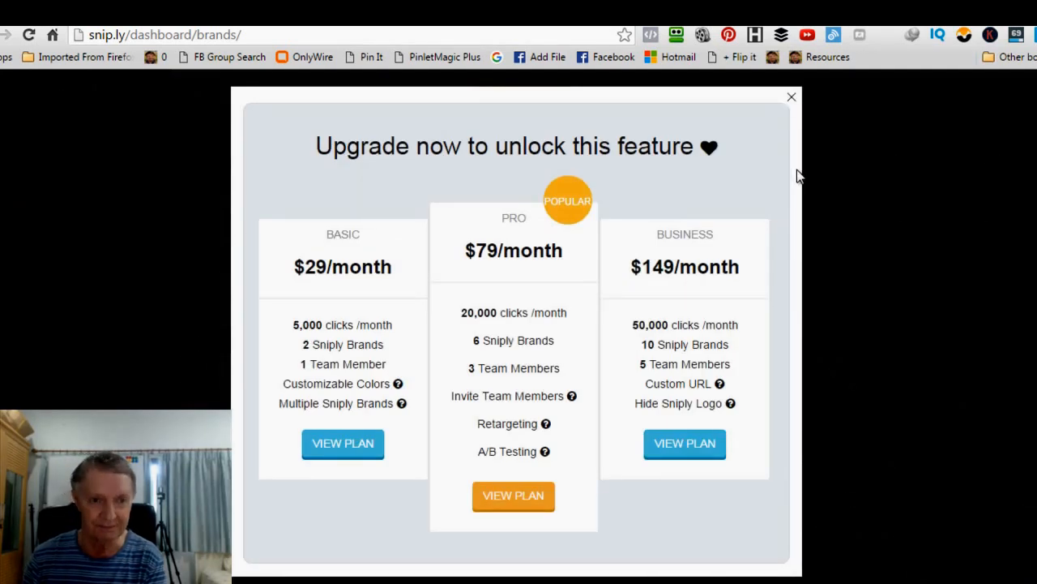
mouse_move(810, 154)
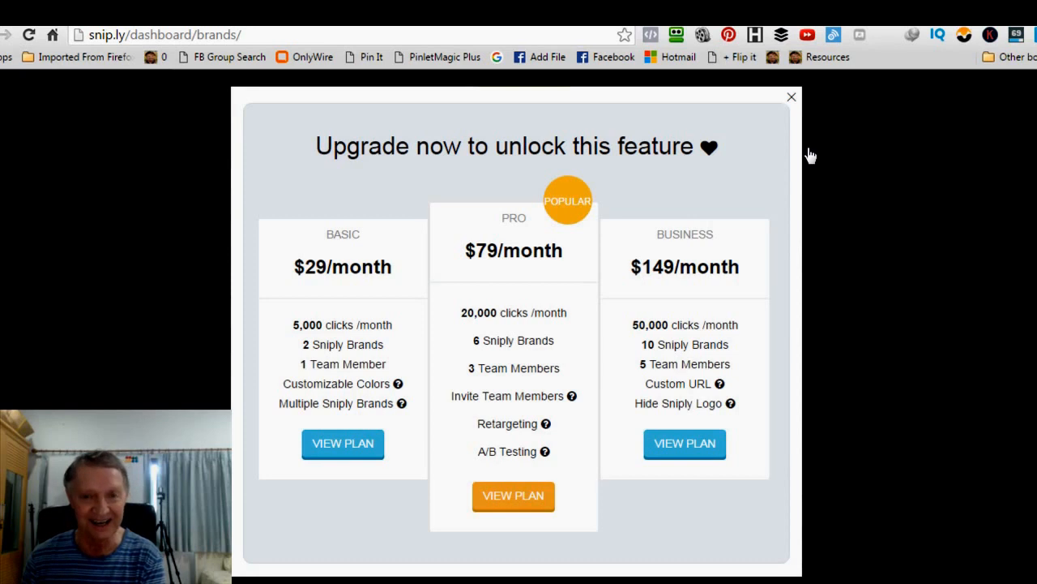
mouse_move(791, 97)
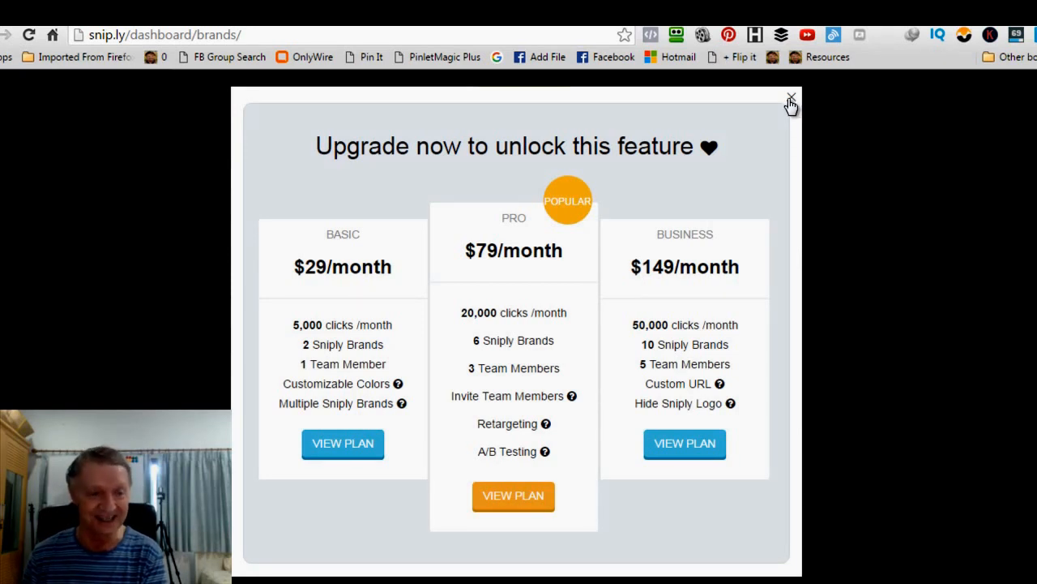
click(790, 99)
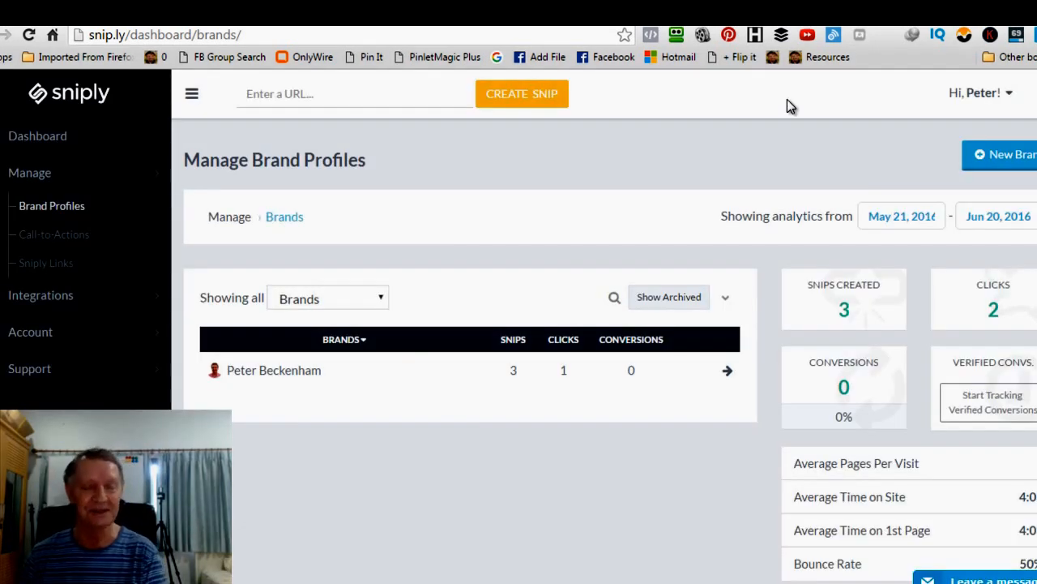
mouse_move(640, 122)
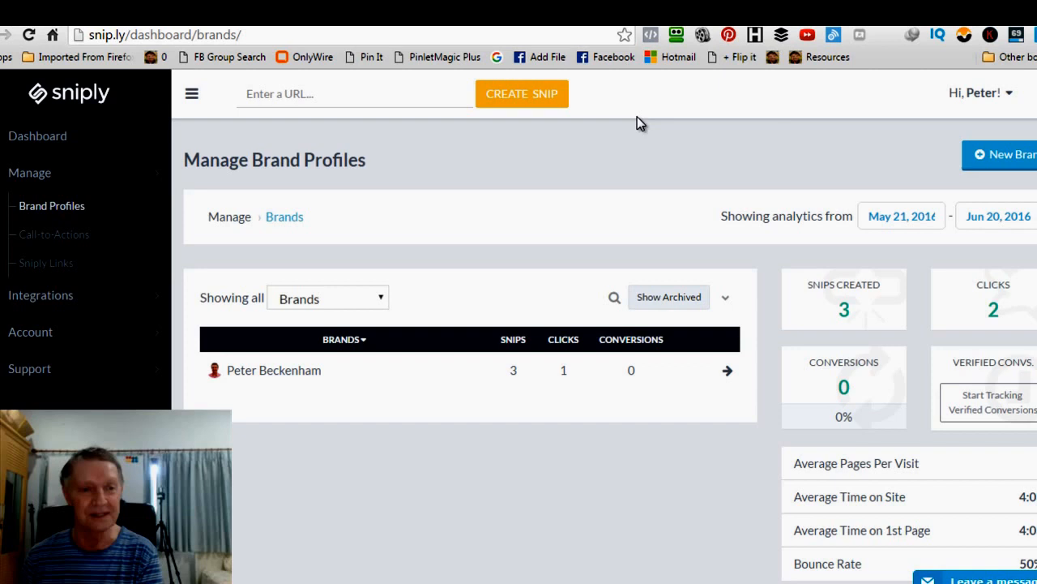
mouse_move(496, 170)
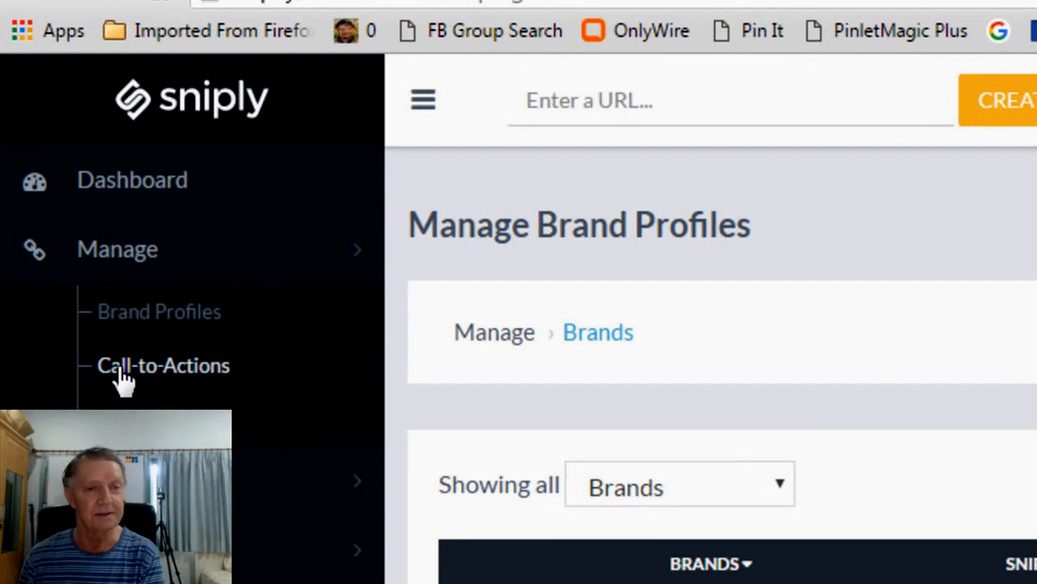
Step: From the Call-to-Actions list, start a new call-to-action
click(162, 364)
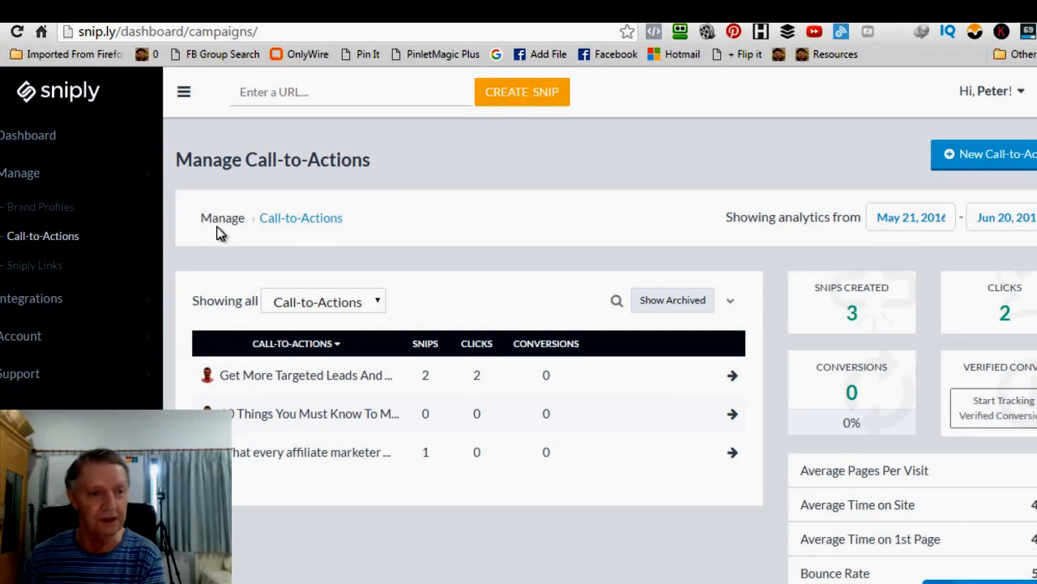
mouse_move(281, 215)
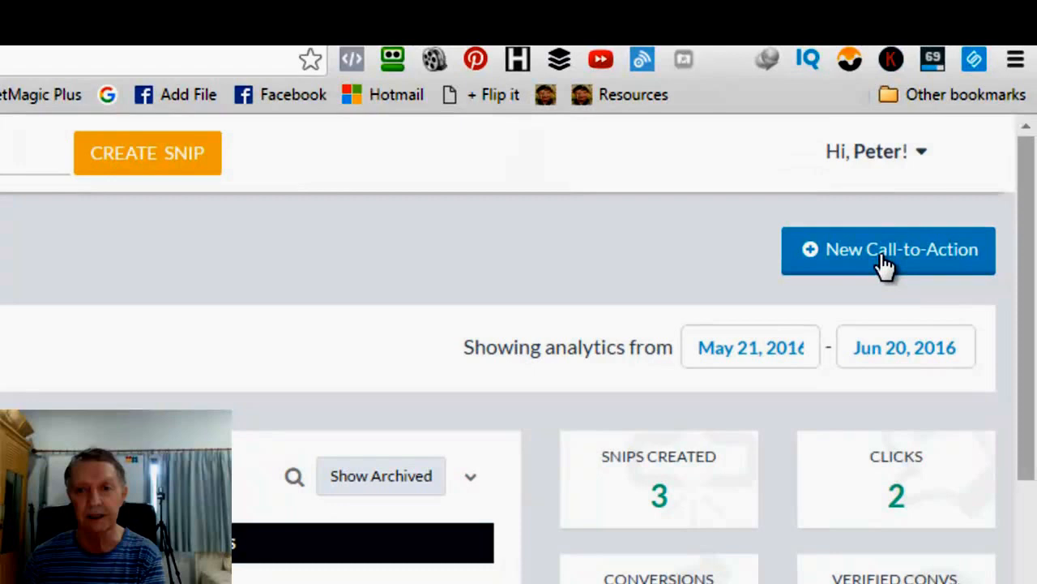
click(889, 250)
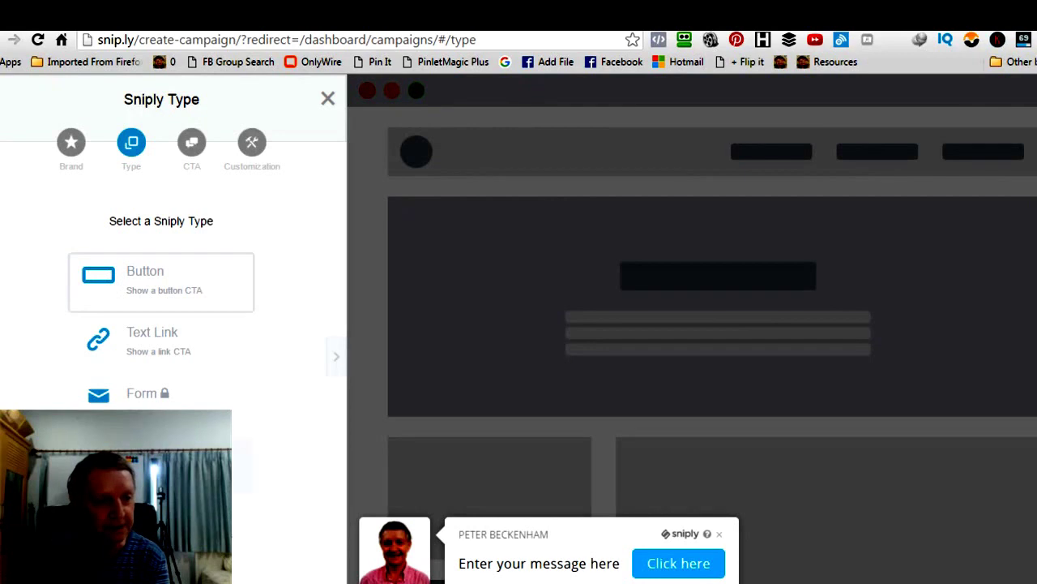
mouse_move(143, 282)
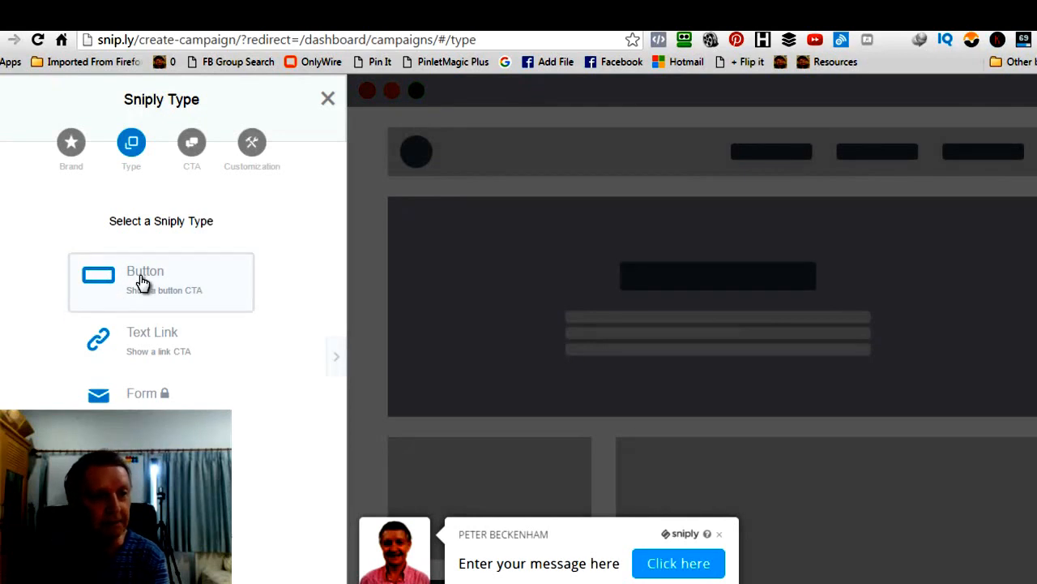
Step: Choose the Button type with message 'Free Web Class For Anyone Who Is Struggling Online'
click(161, 281)
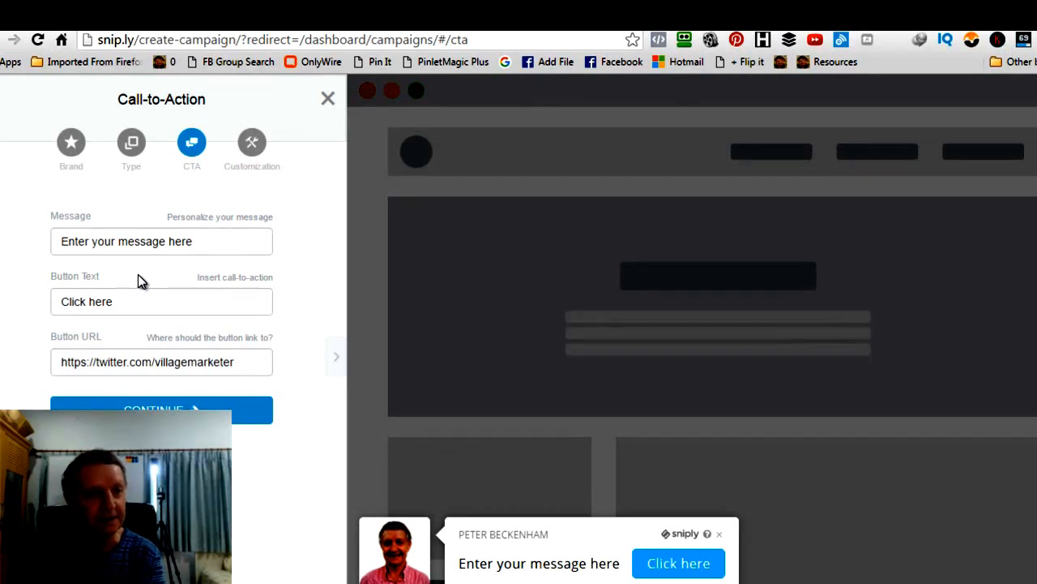
click(162, 241)
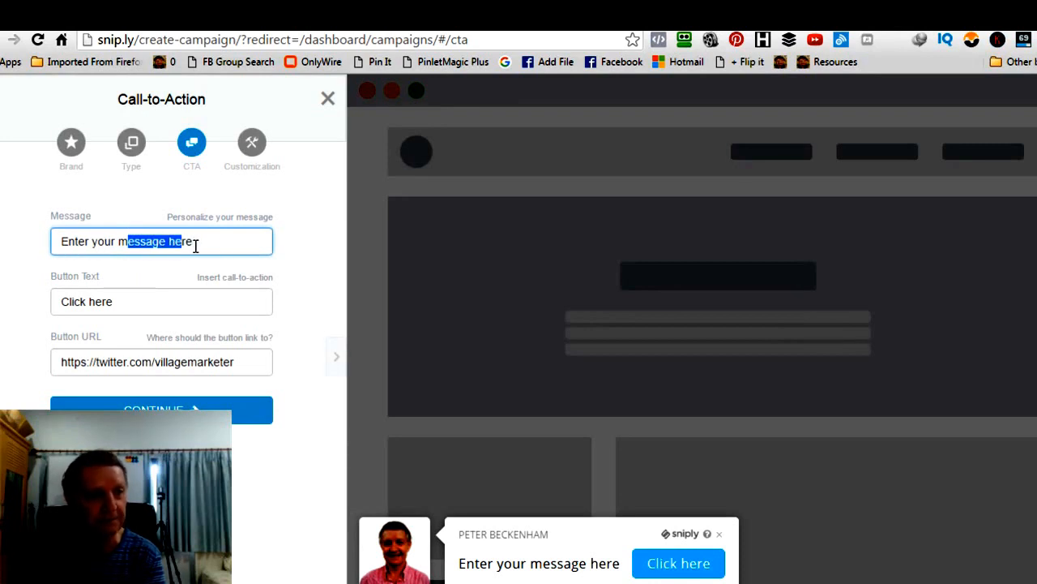
mouse_move(301, 190)
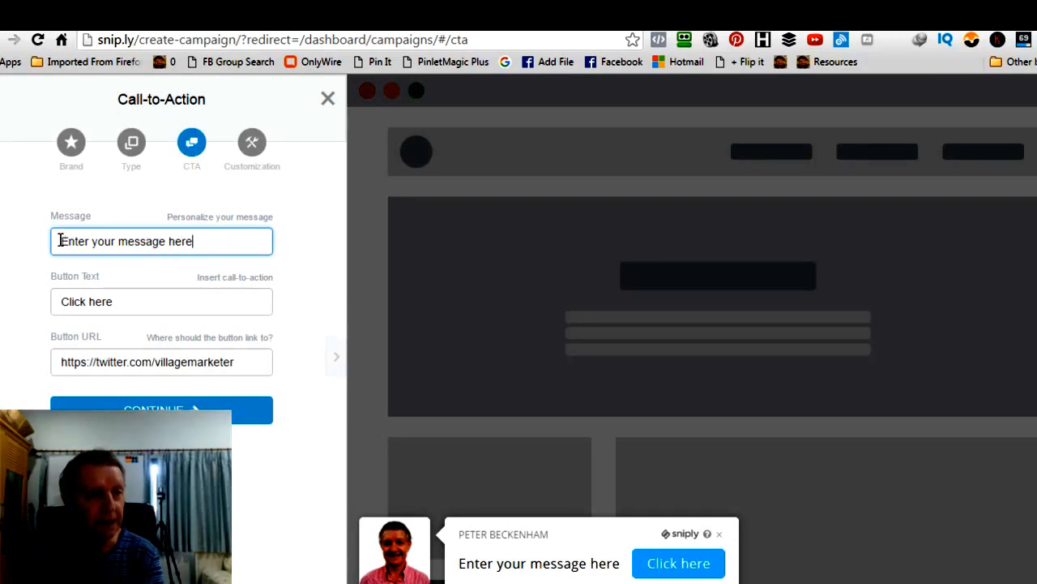
text(Free Web Class For Anyone Who Is Struggling Online)
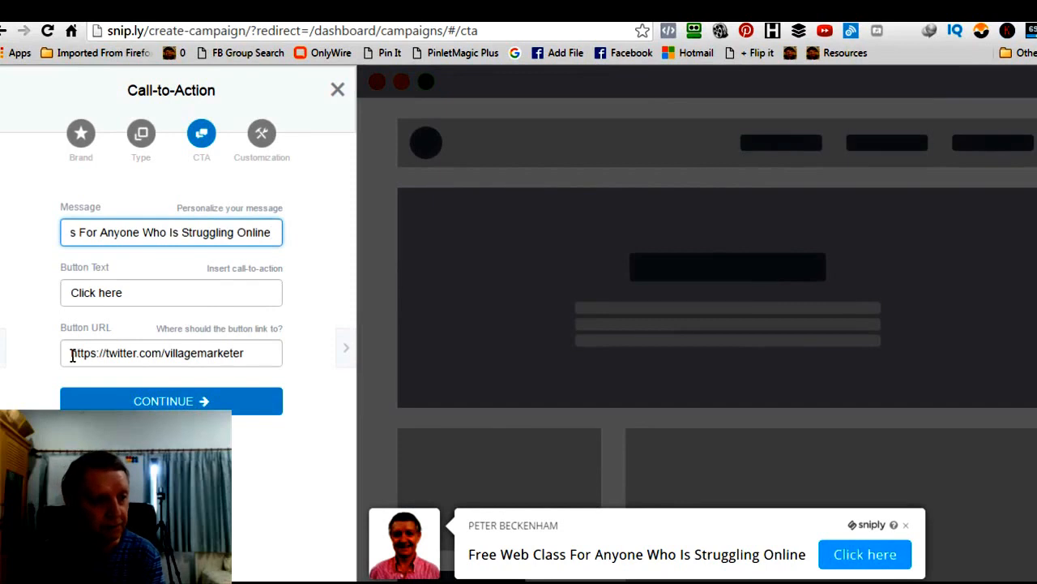
Step: Clear the Button URL field and bring up its editing menu
triple_click(171, 353)
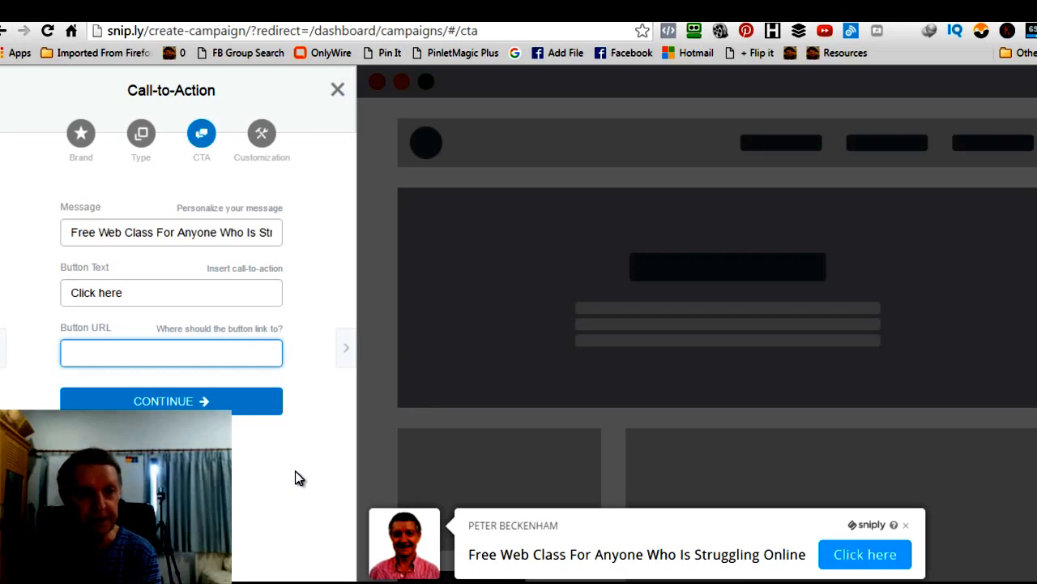
click(171, 352)
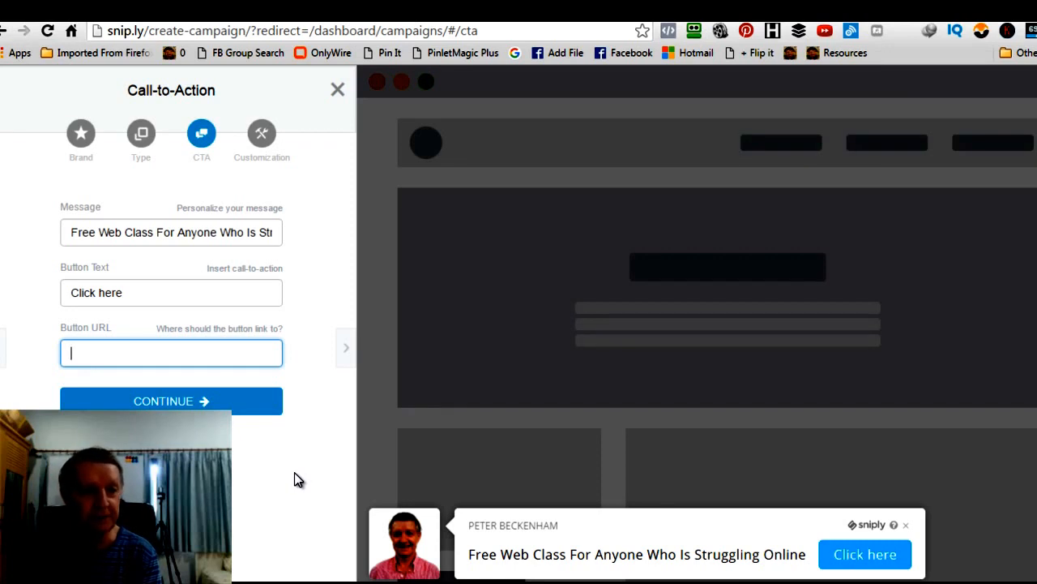
mouse_move(290, 478)
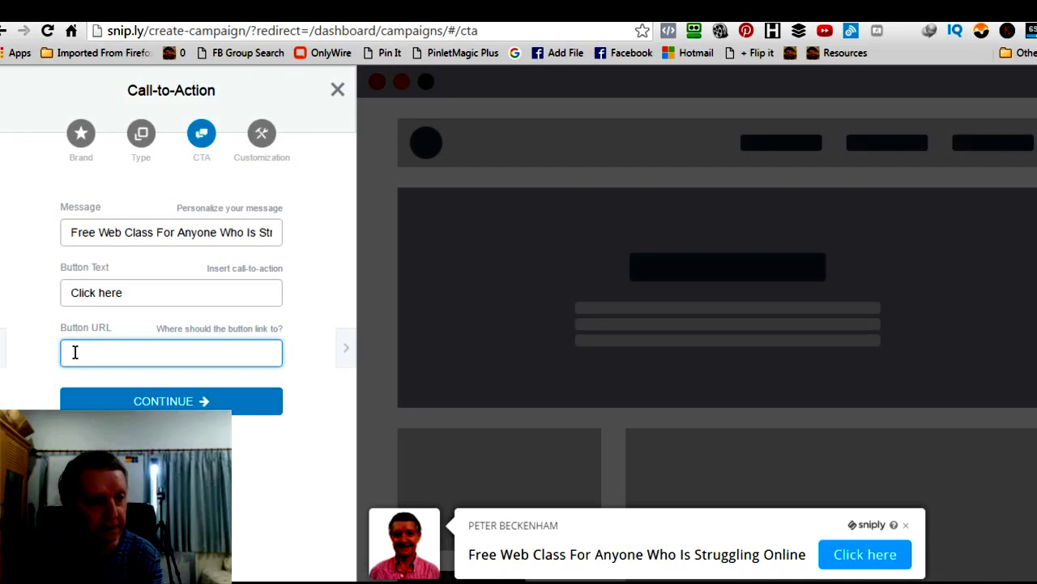
right_click(170, 353)
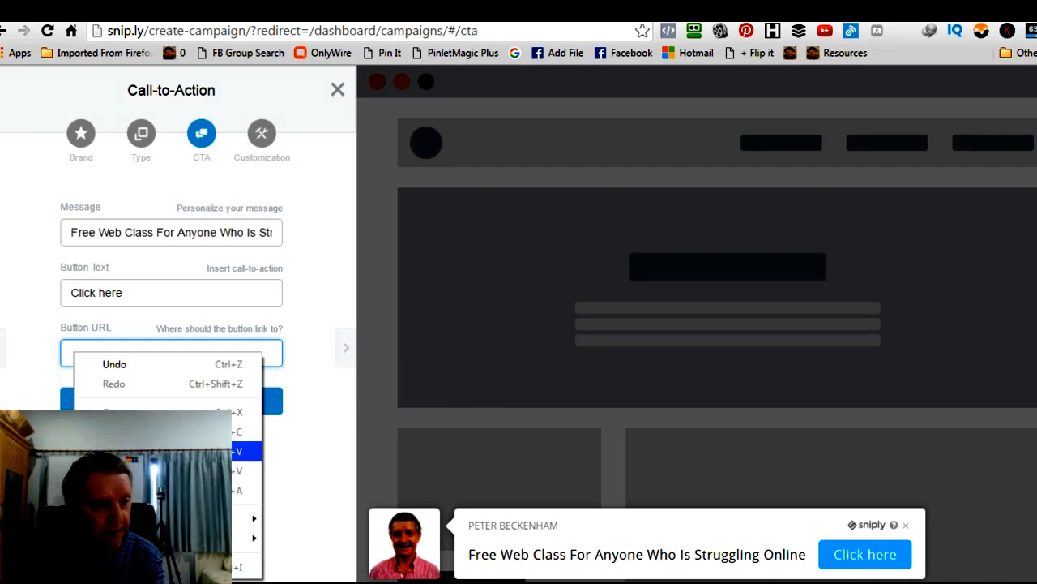
Step: Paste the button link and dismiss the locked-colour upgrade offer to finish
click(261, 132)
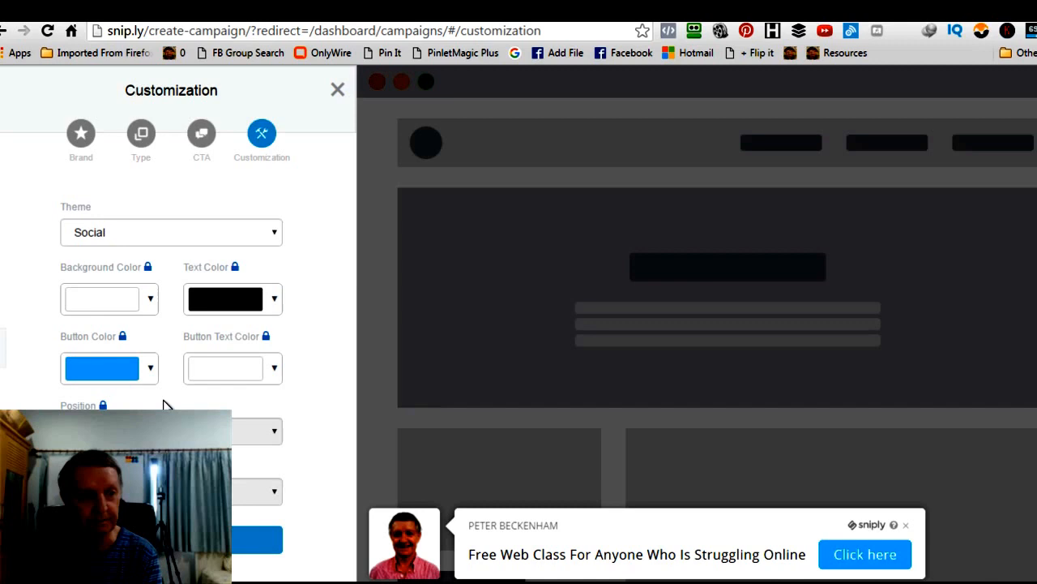
mouse_move(341, 293)
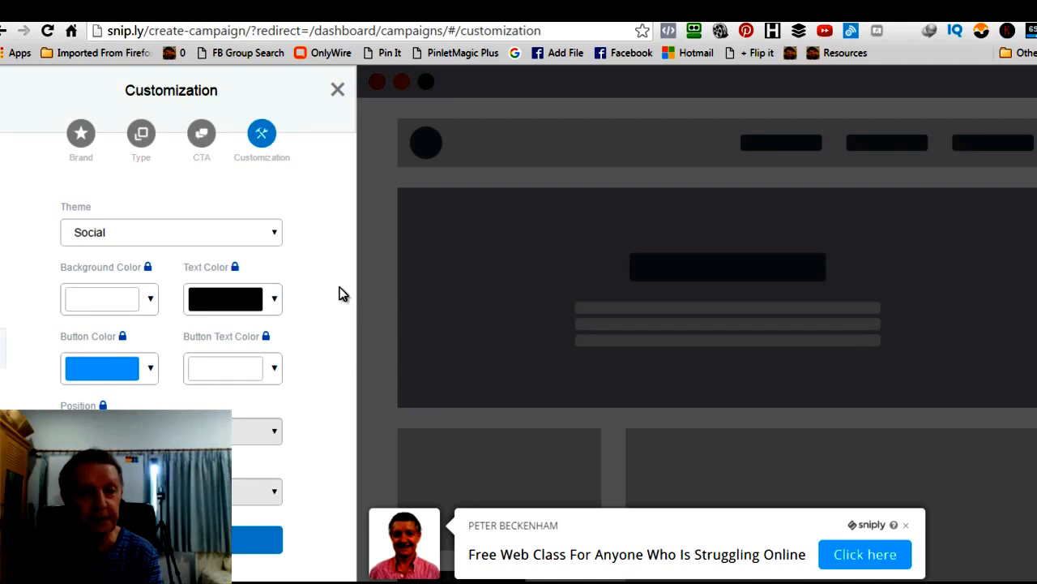
mouse_move(329, 272)
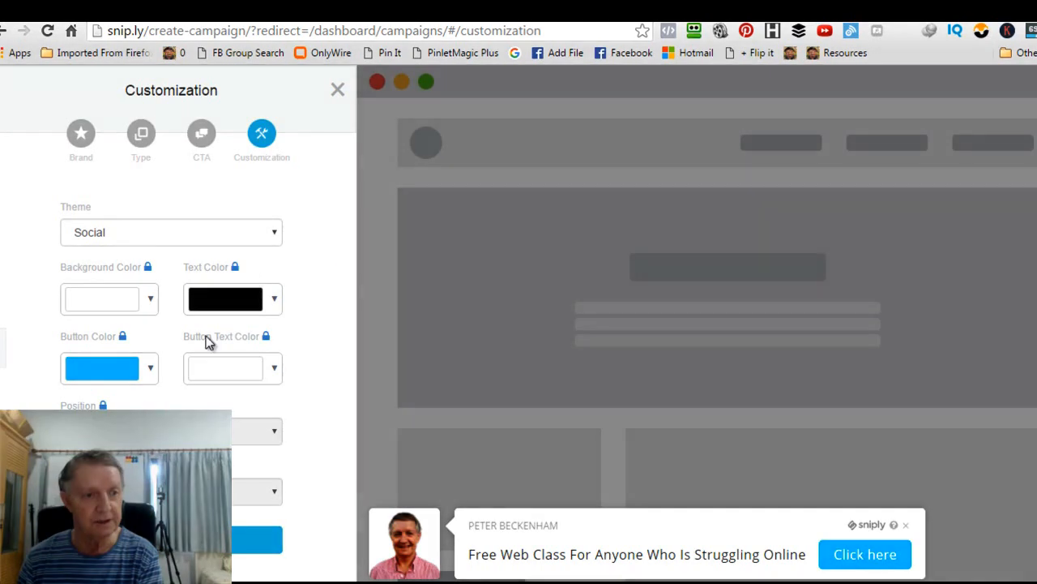
mouse_move(109, 333)
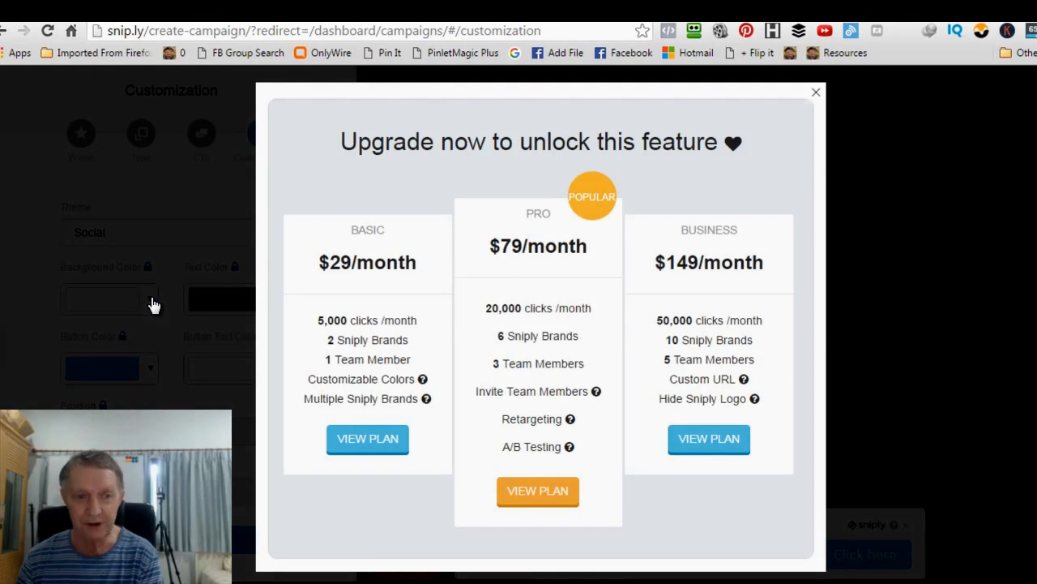
mouse_move(816, 101)
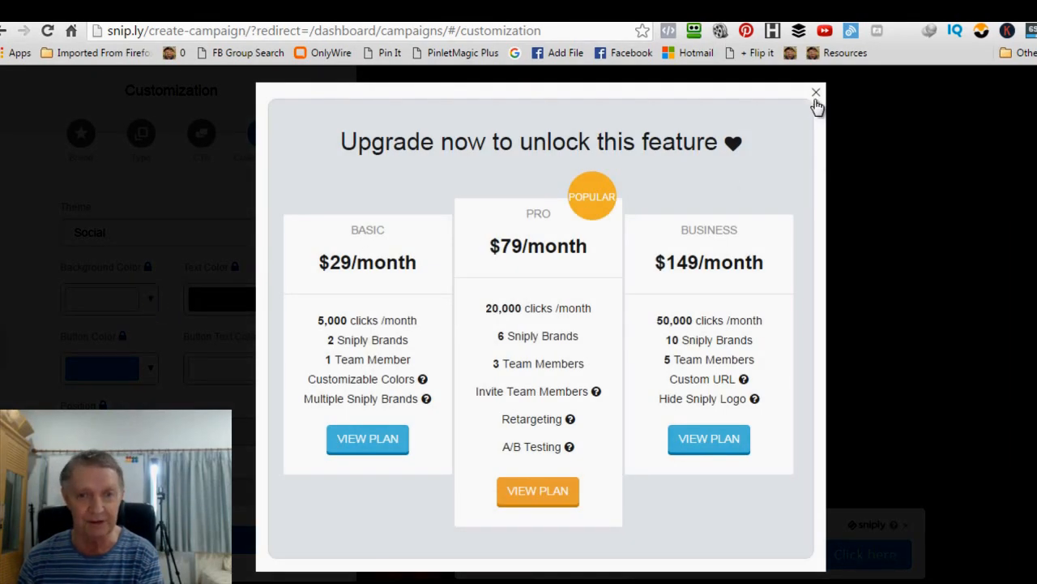
click(816, 93)
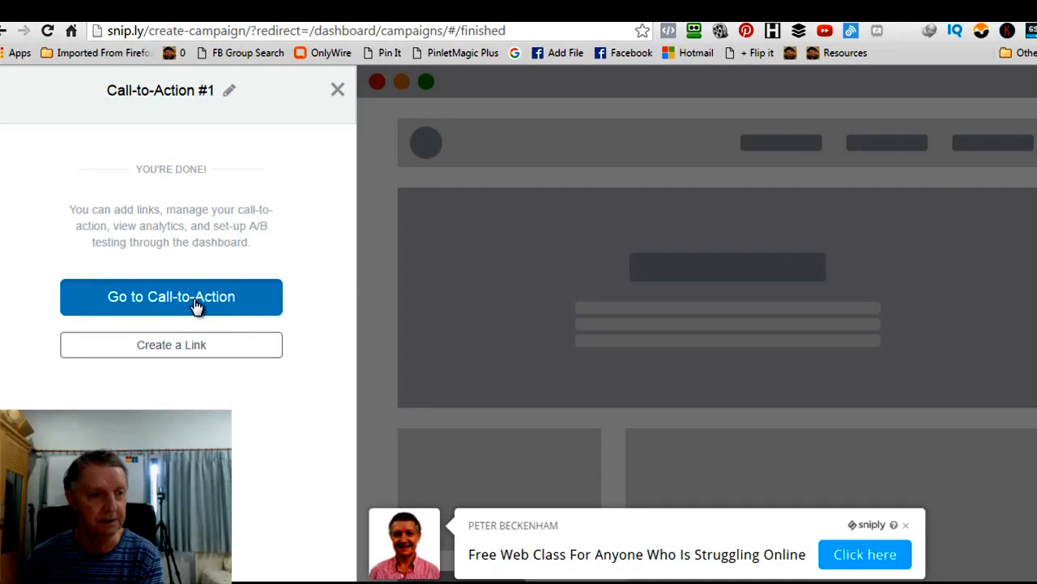
Step: Return to the Call-to-Actions dashboard and go on to alltop.com
click(171, 296)
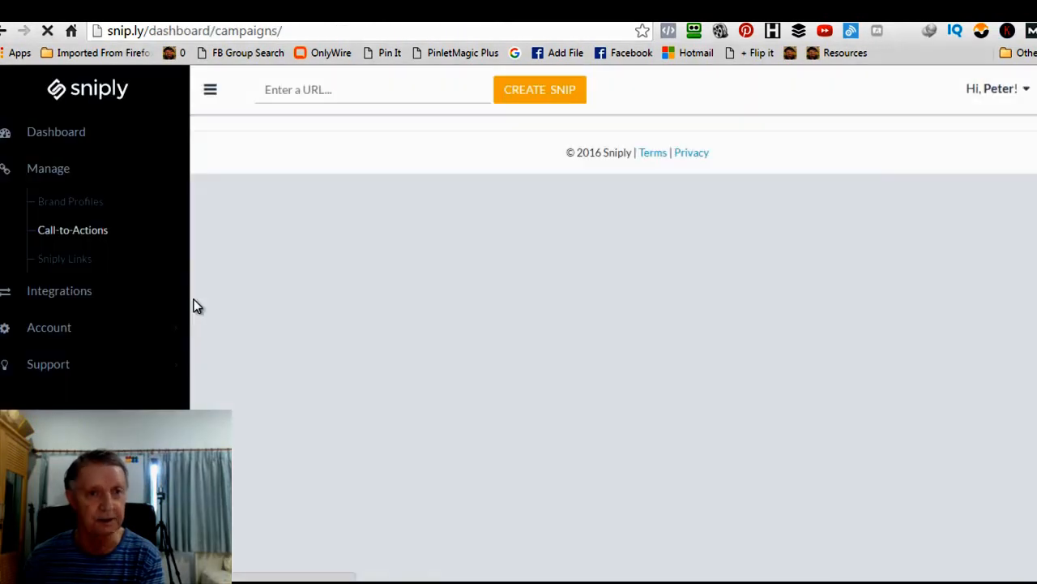
click(72, 229)
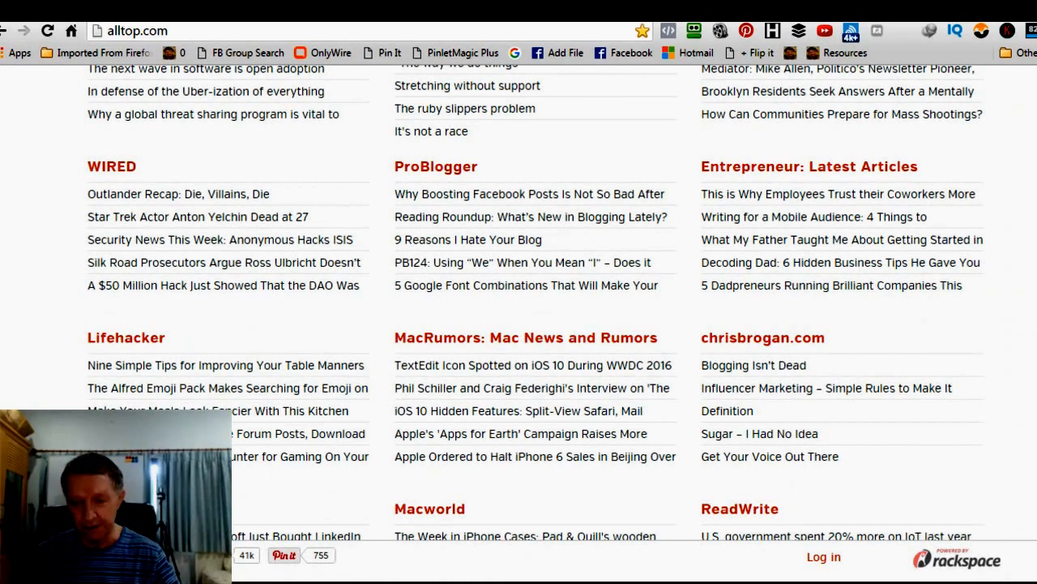
mouse_move(584, 64)
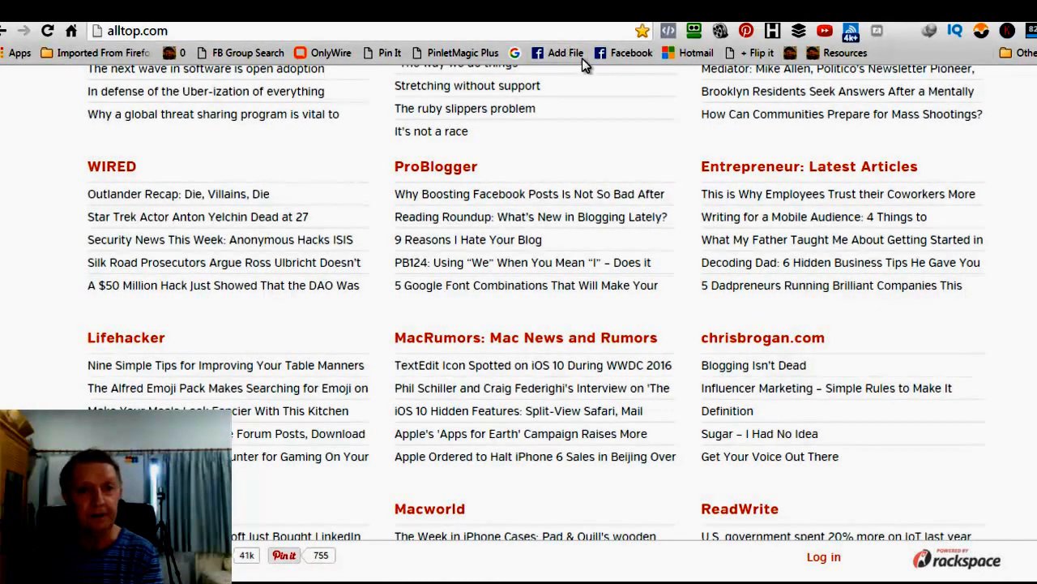
mouse_move(598, 136)
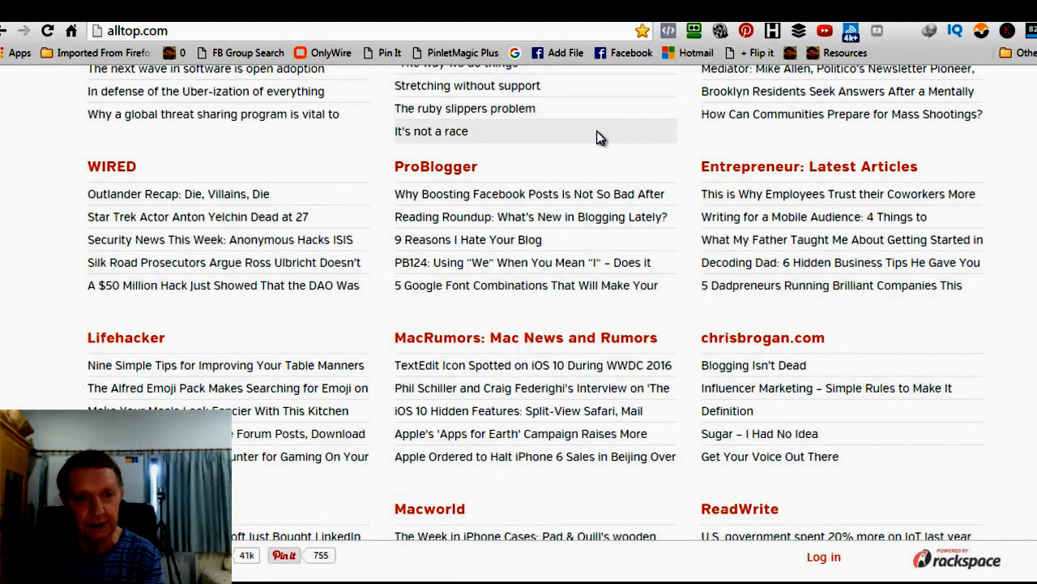
mouse_move(524, 247)
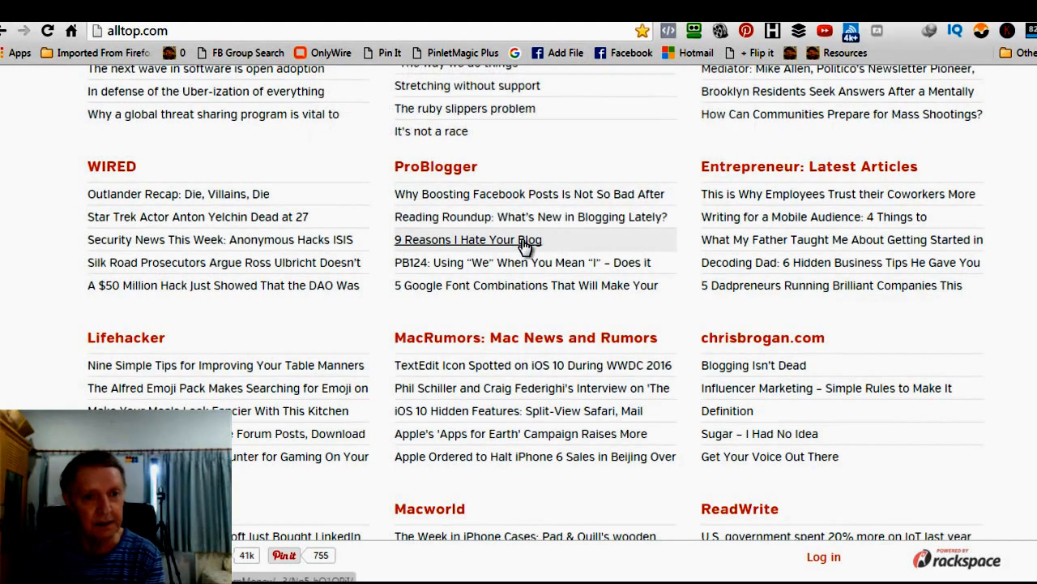
click(467, 239)
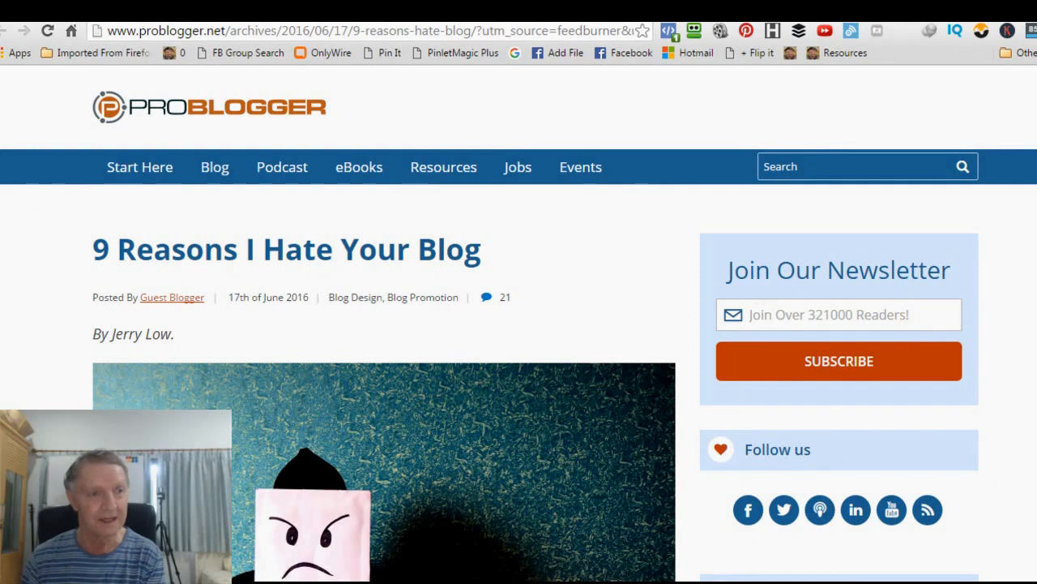
scroll(down, 3)
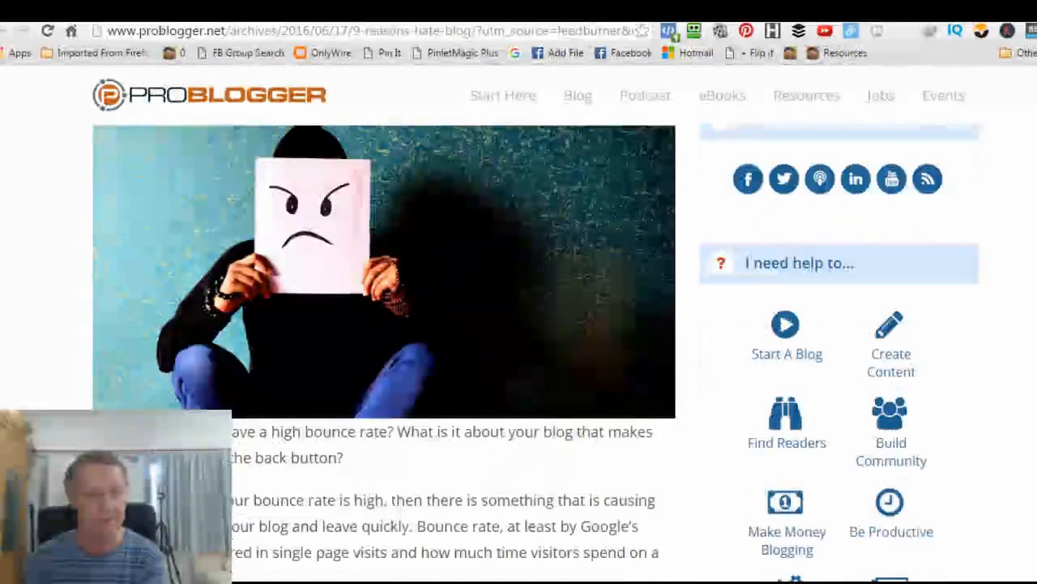
scroll(up, 3)
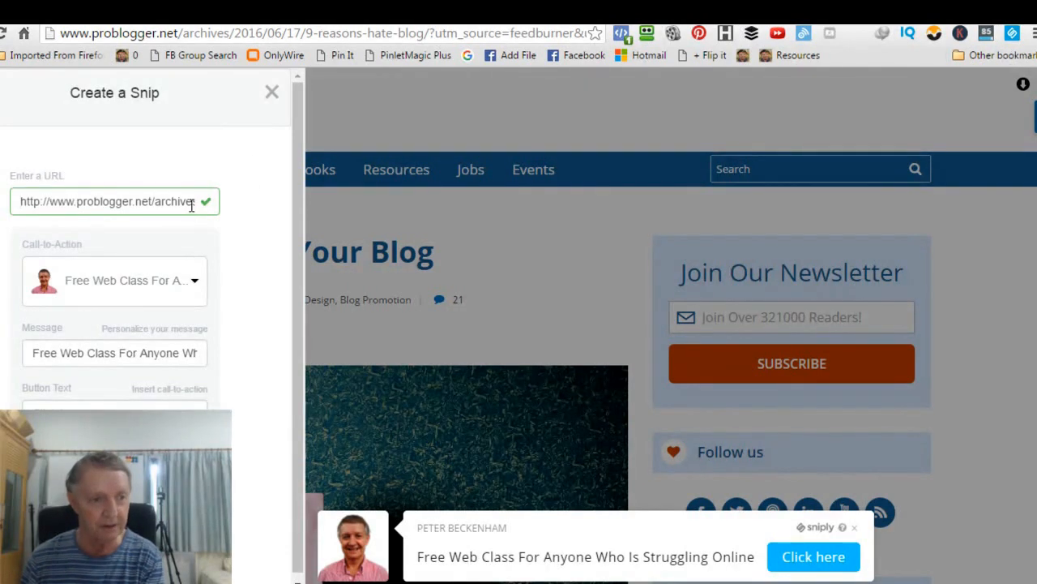
mouse_move(71, 305)
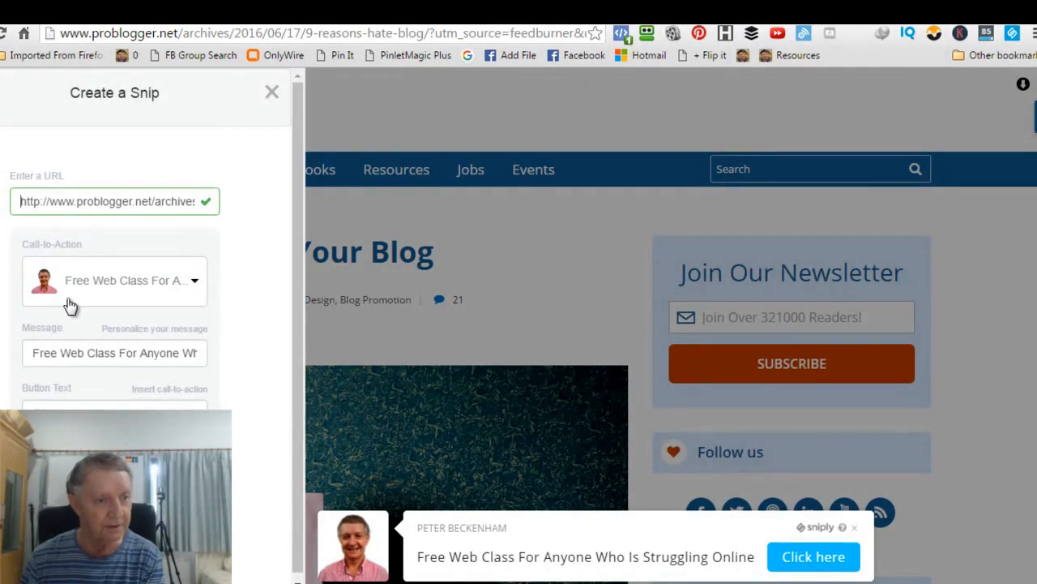
mouse_move(200, 290)
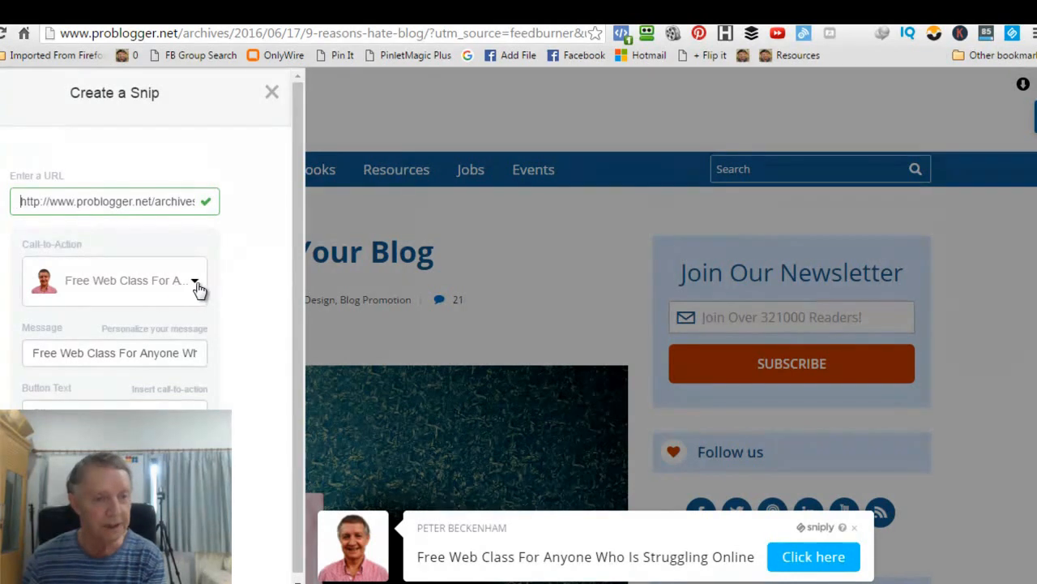
Step: Create the ProBlogger article snip with the Free Web Class call-to-action
click(195, 280)
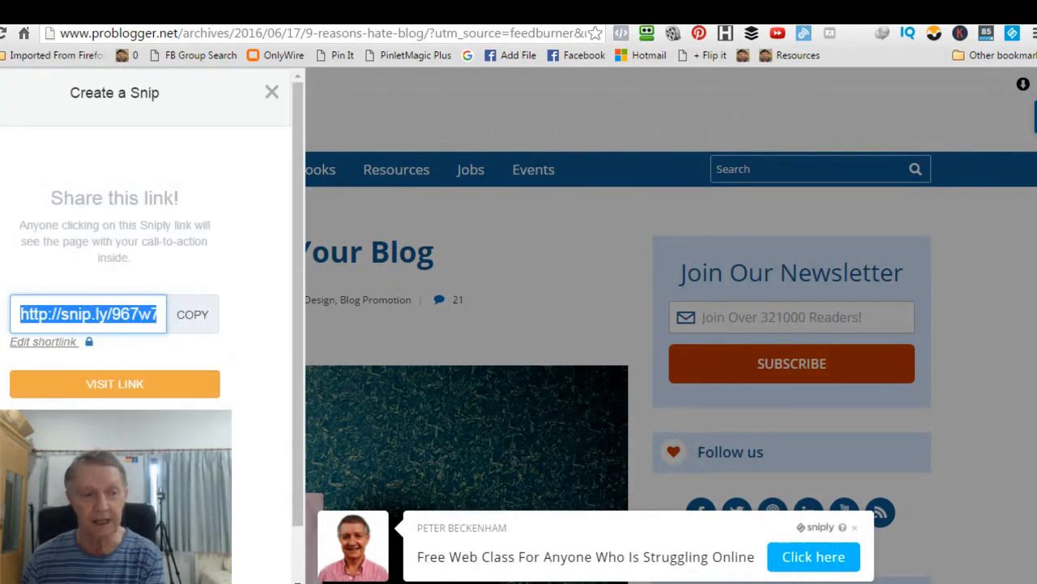
Step: Preview the snip.ly link, scroll the article, and test the bar's Click here button
click(114, 383)
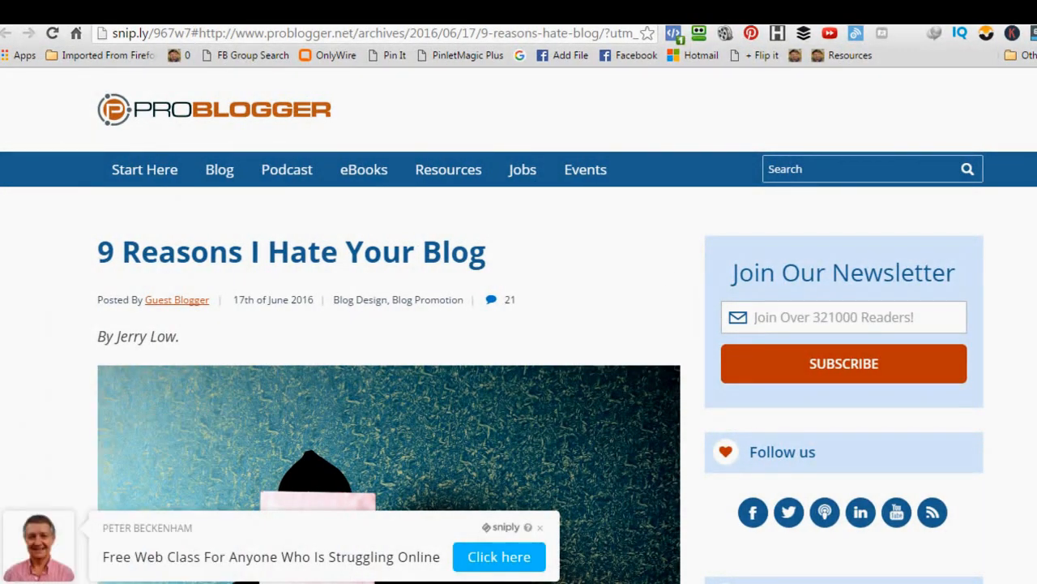
scroll(down, 3)
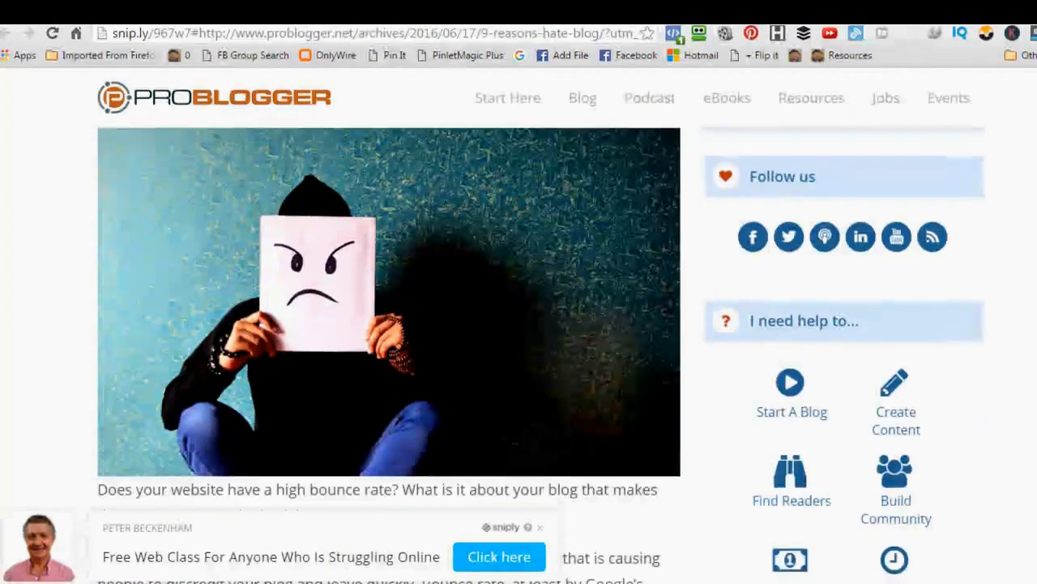
scroll(down, 3)
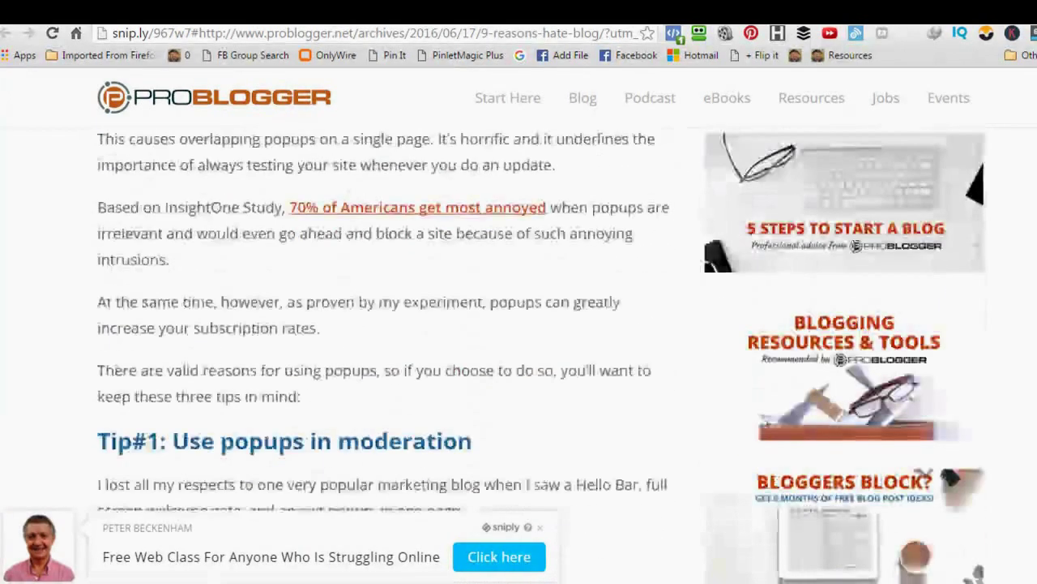
scroll(down, 3)
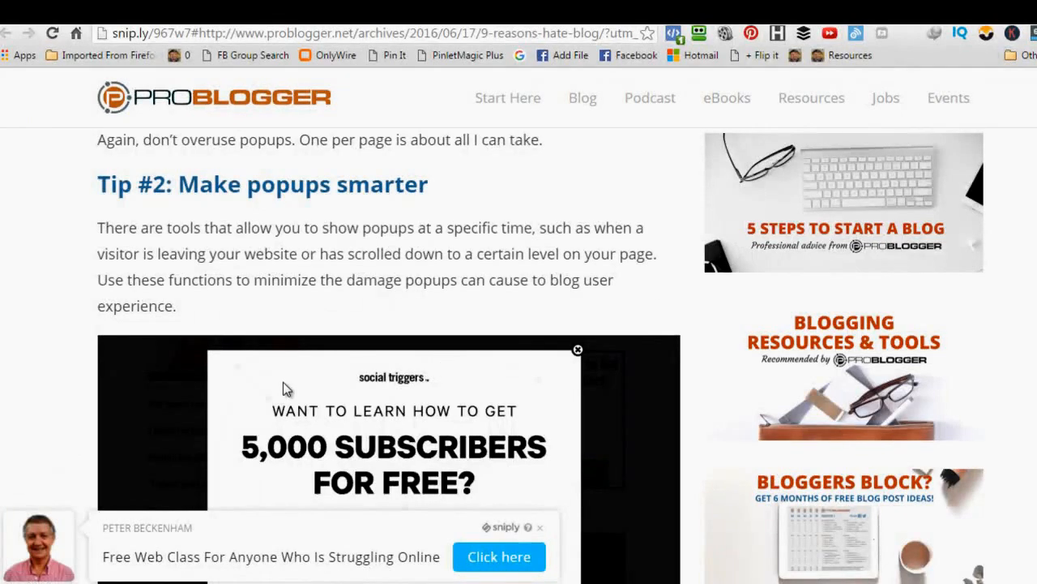
mouse_move(92, 553)
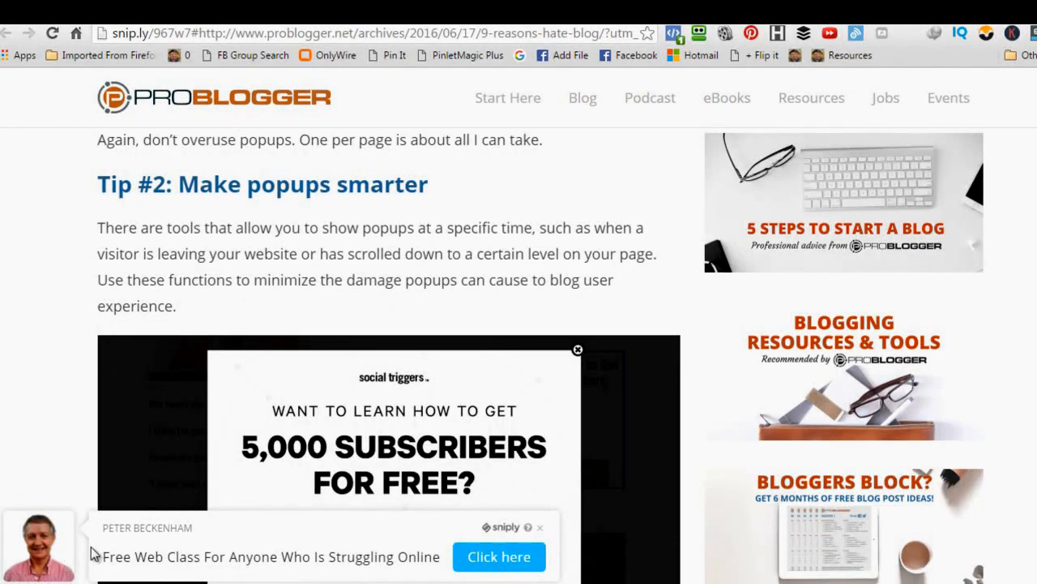
mouse_move(272, 563)
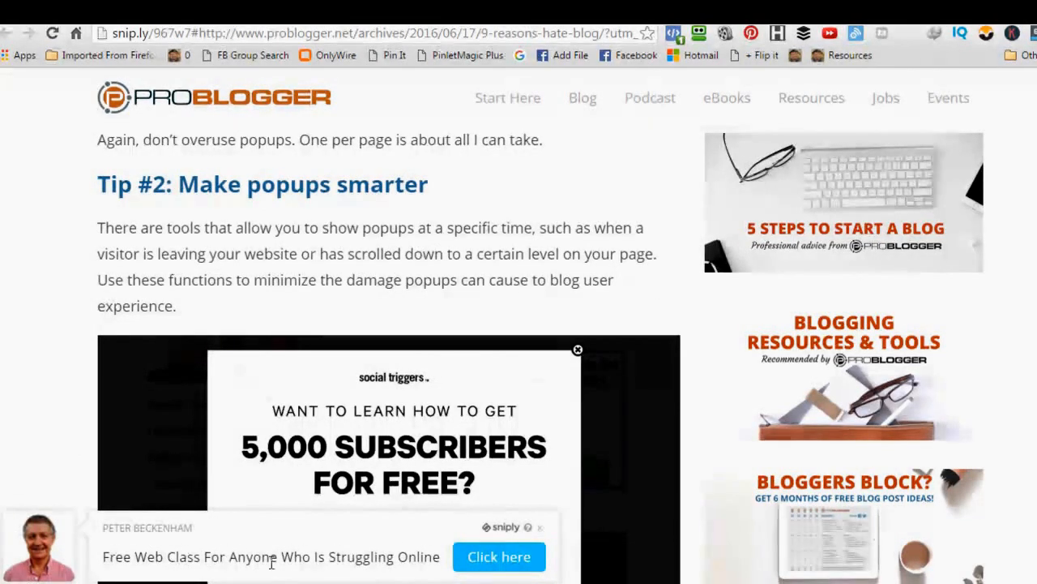
mouse_move(495, 557)
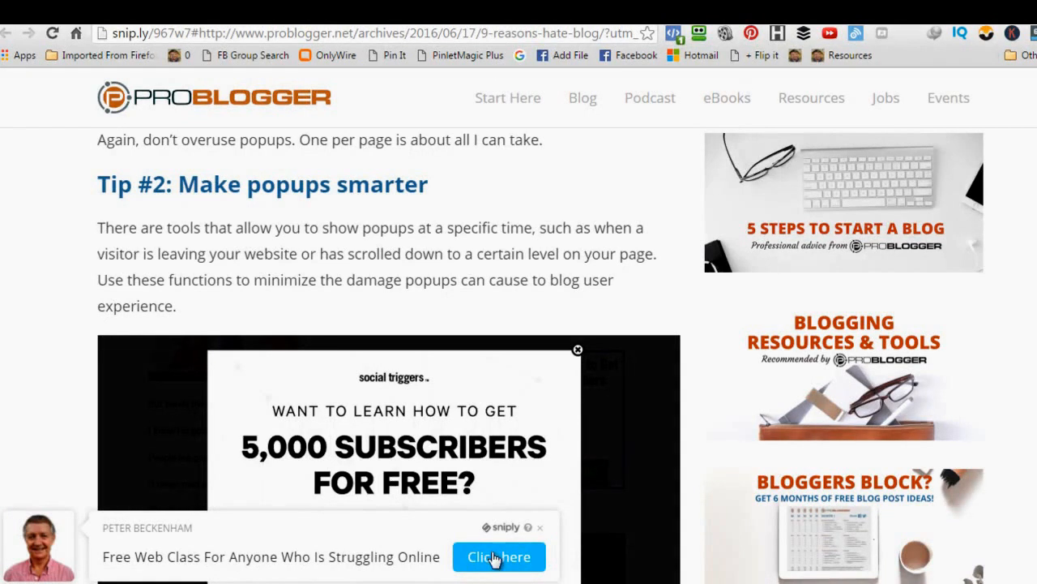
click(499, 556)
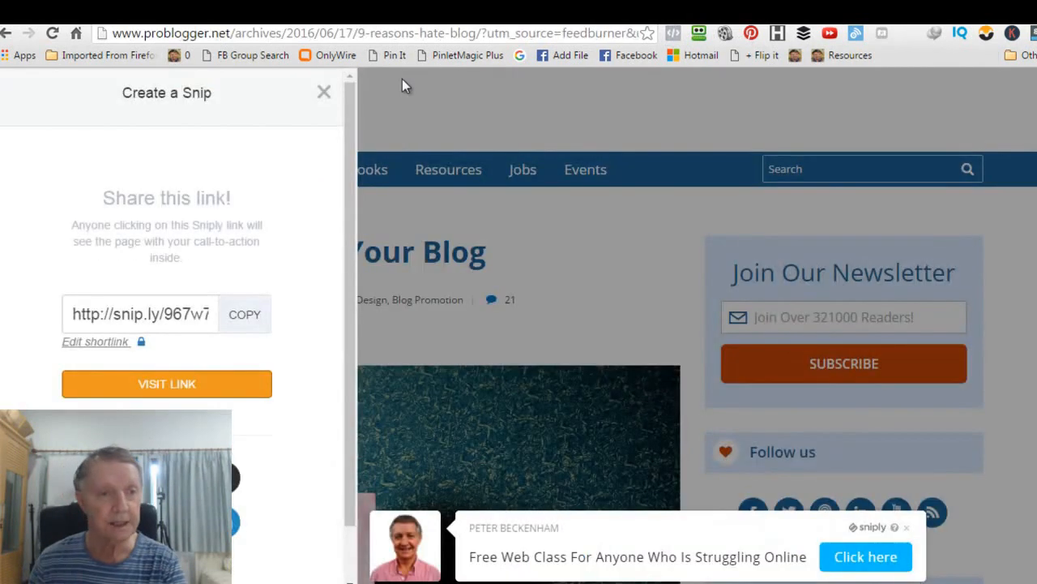
mouse_move(306, 359)
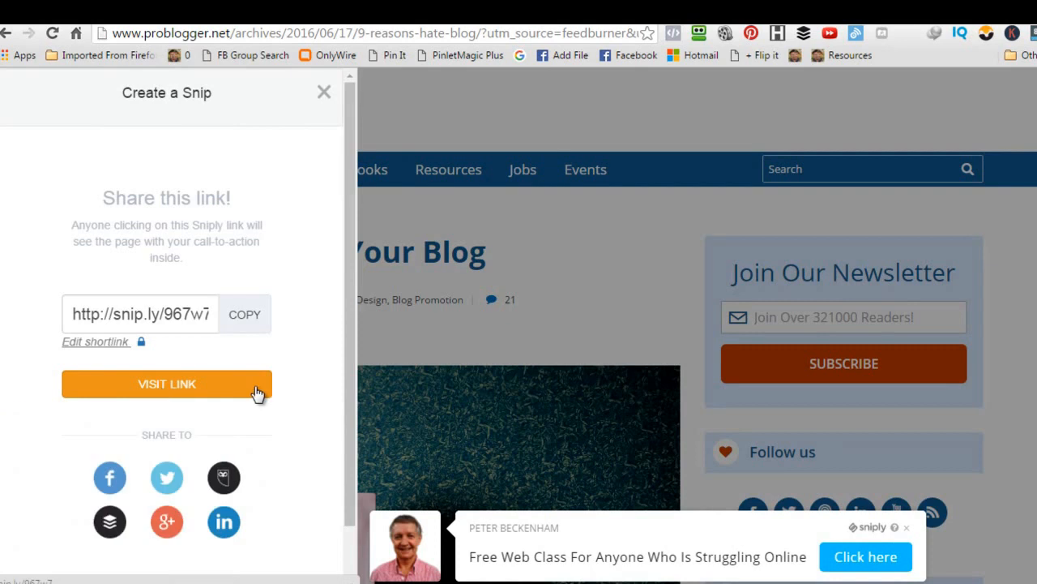
mouse_move(300, 442)
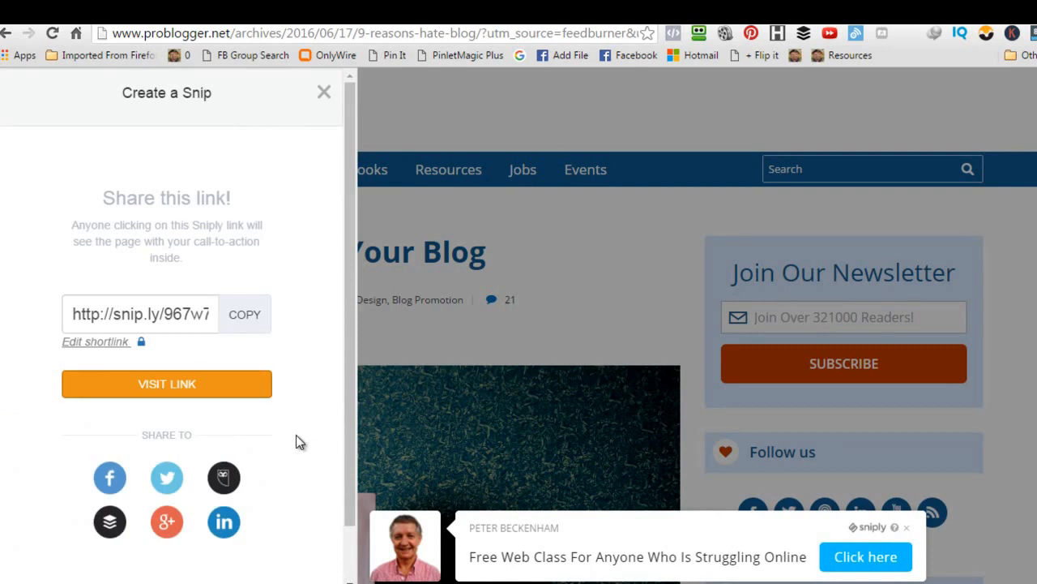
mouse_move(259, 315)
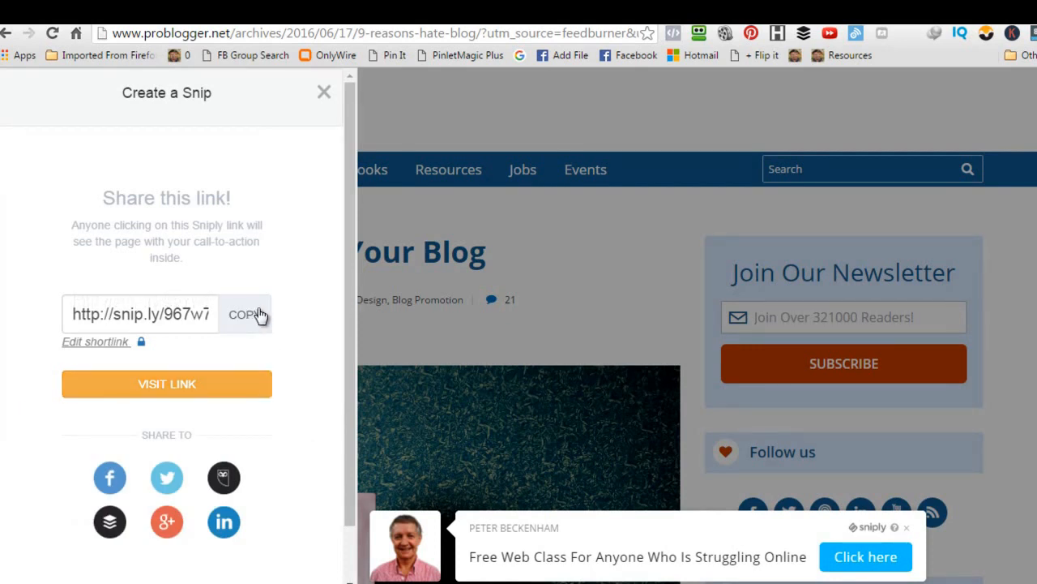
mouse_move(318, 373)
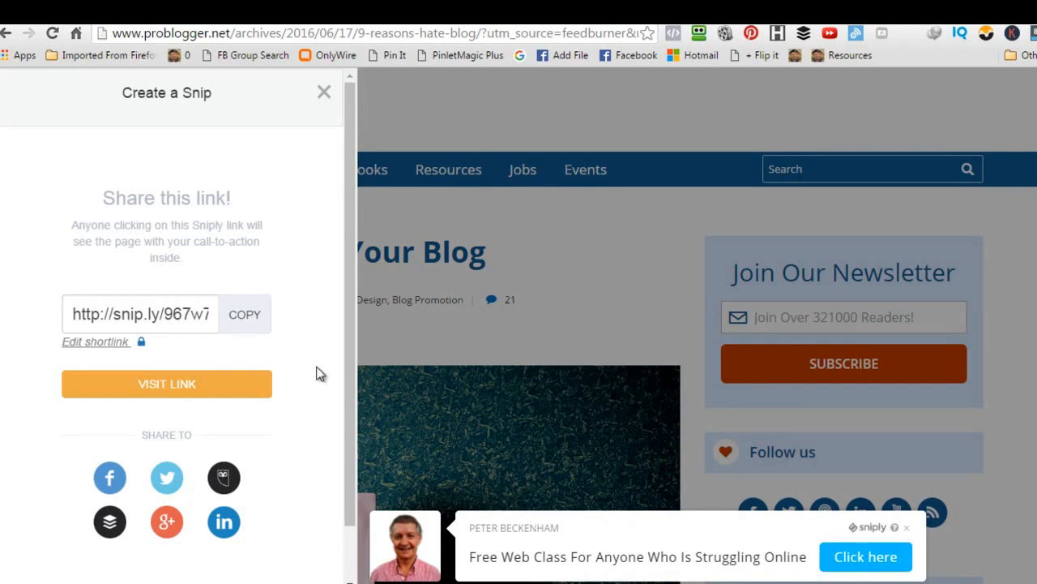
mouse_move(167, 477)
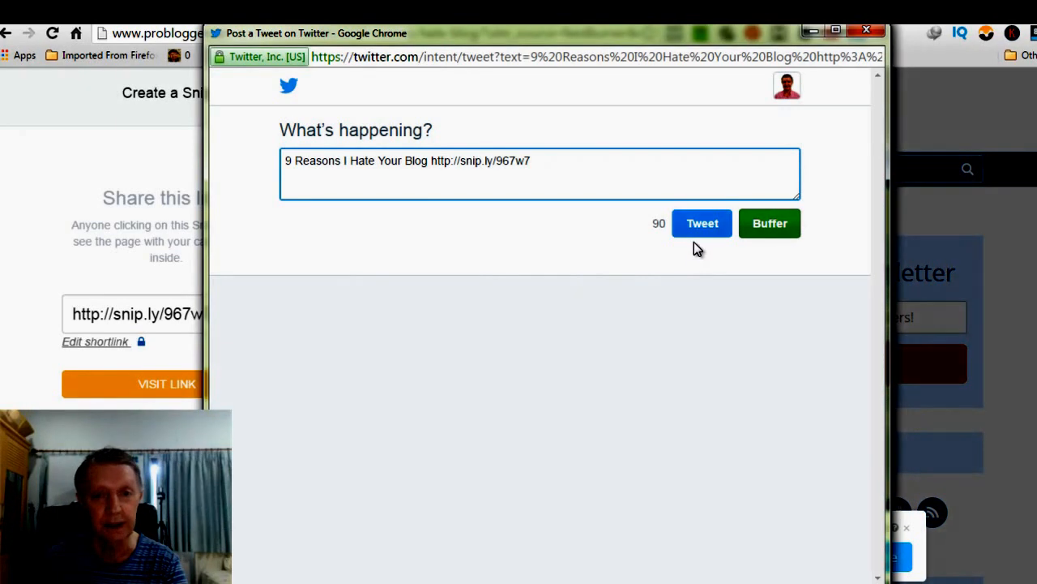
mouse_move(771, 337)
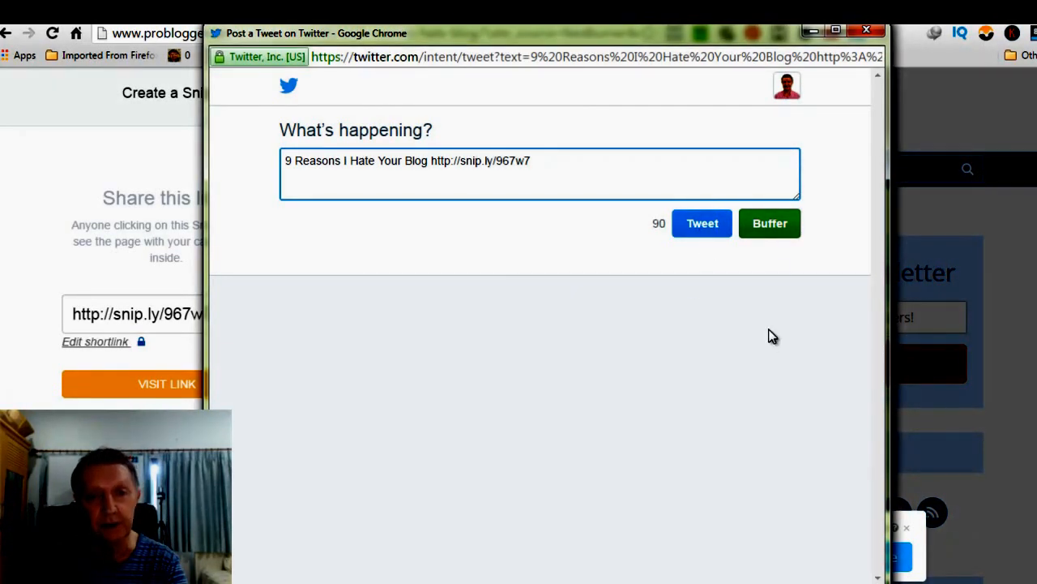
mouse_move(837, 235)
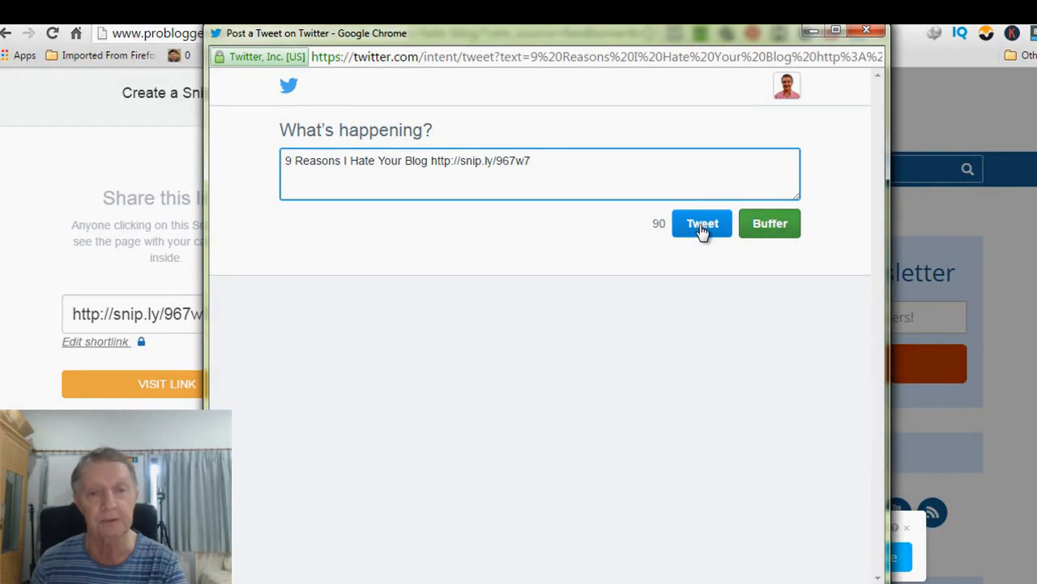
Step: Tweet '9 Reasons I Hate Your Blog' with the snip.ly link
click(702, 223)
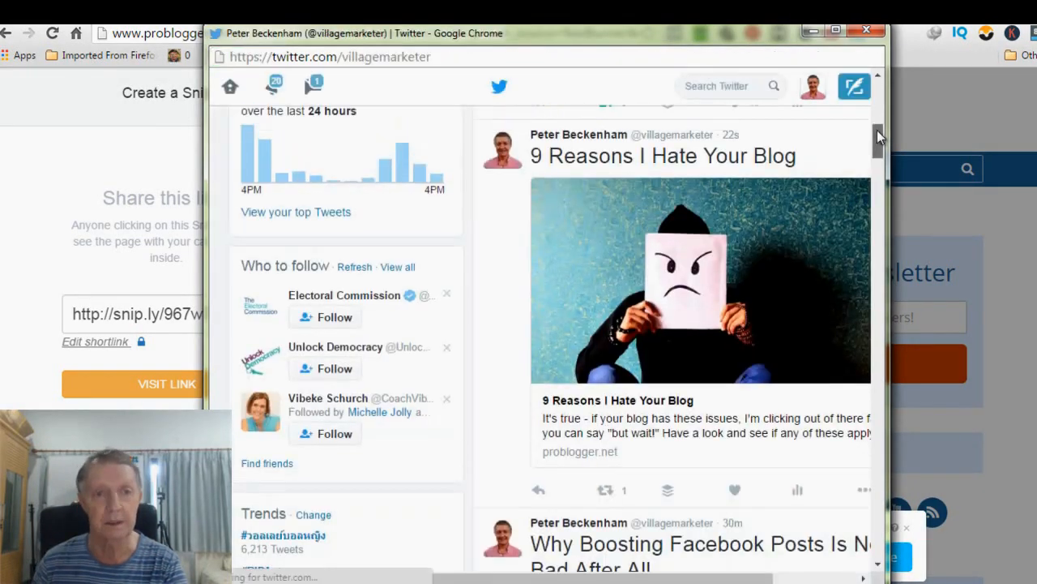
scroll(up, 3)
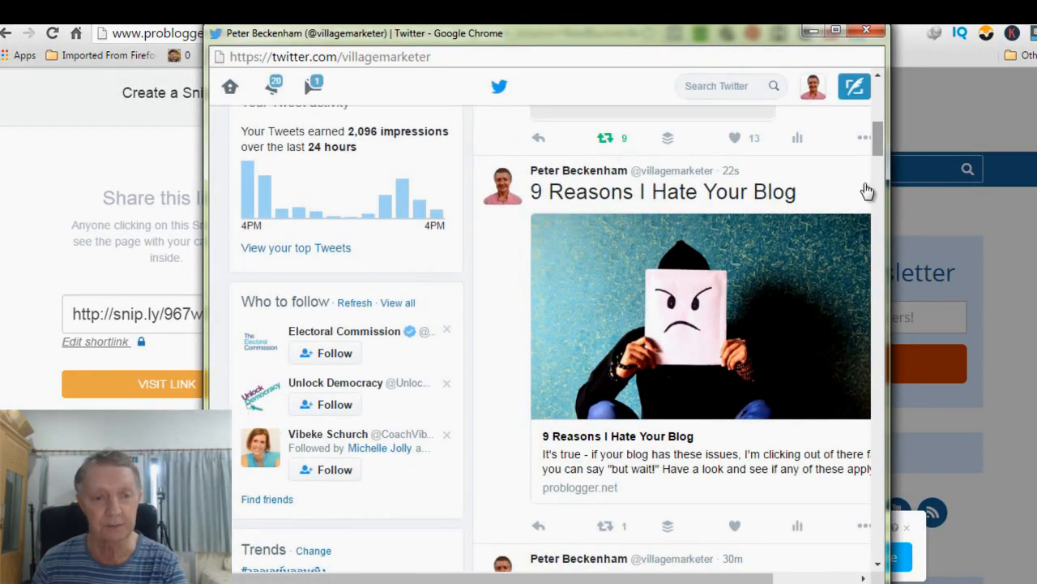
mouse_move(645, 436)
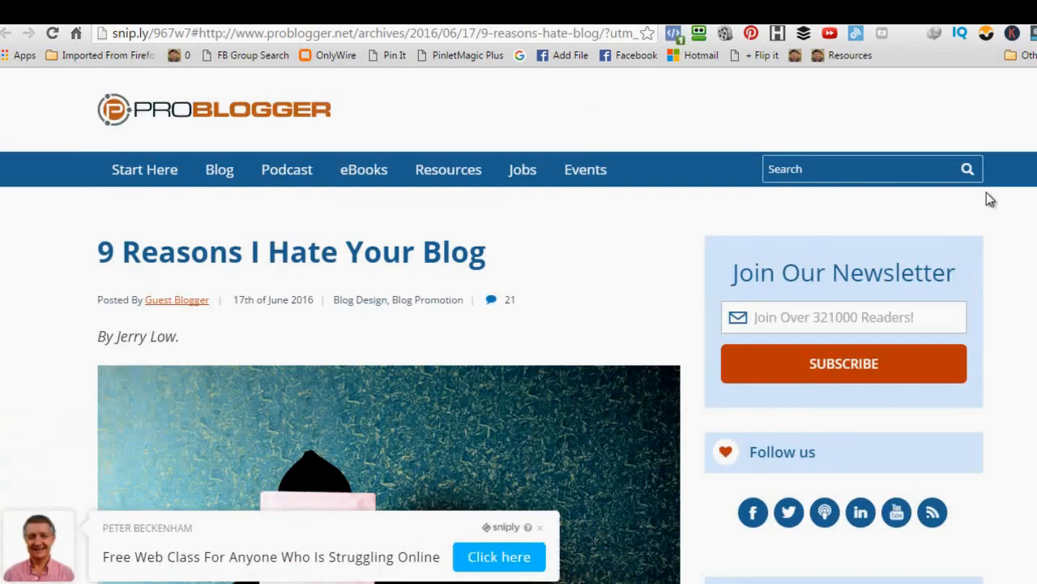
Step: Scroll down the snipped ProBlogger article to view its Free Web Class call-to-action bar
scroll(down, 3)
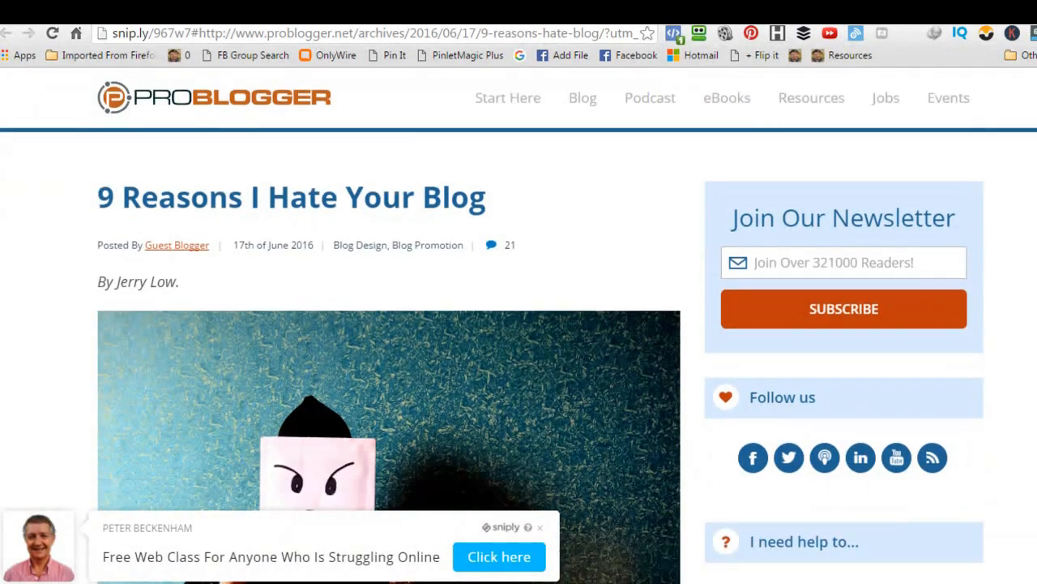
scroll(down, 3)
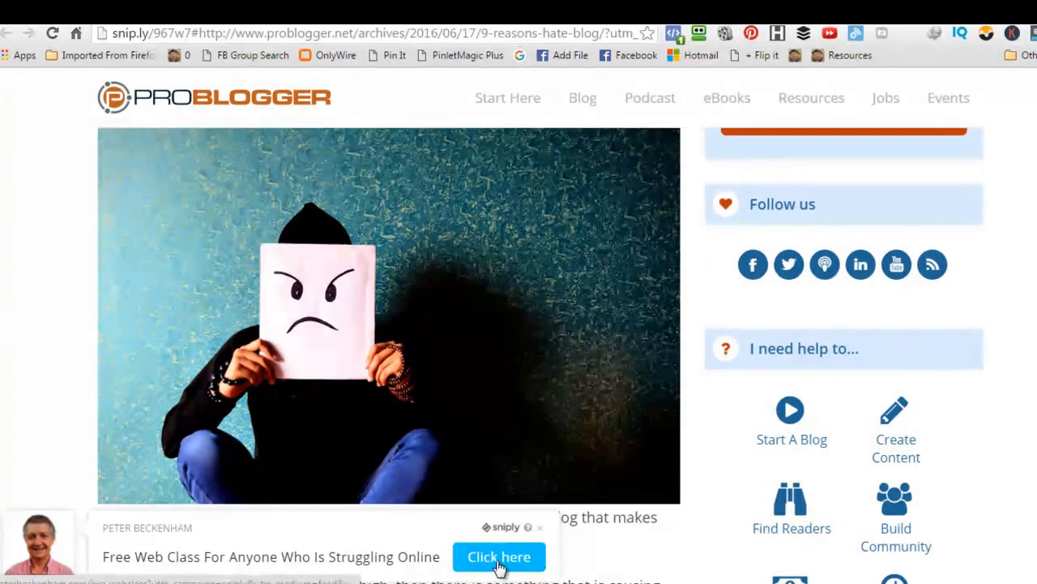
scroll(down, 3)
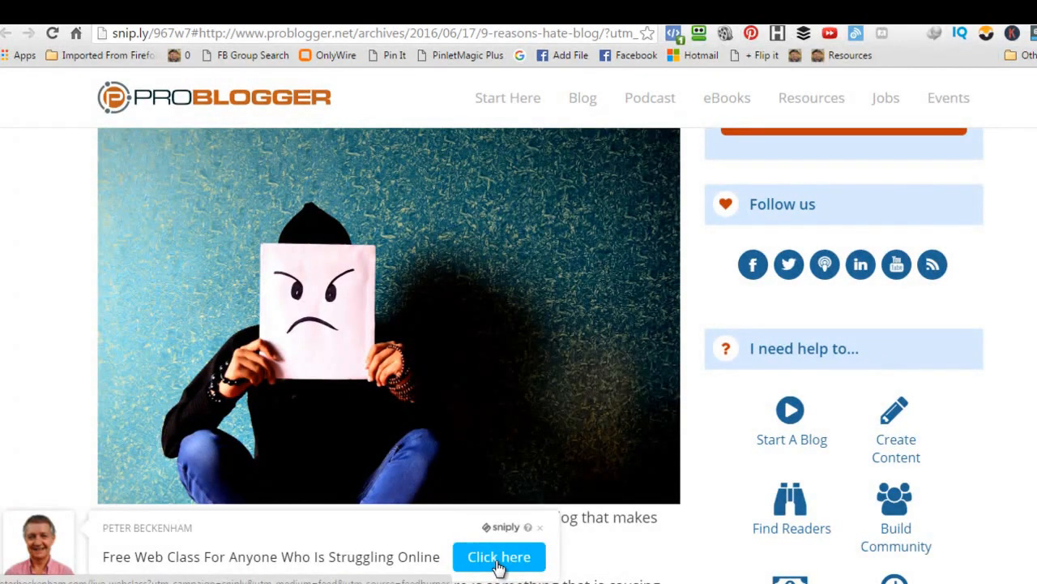